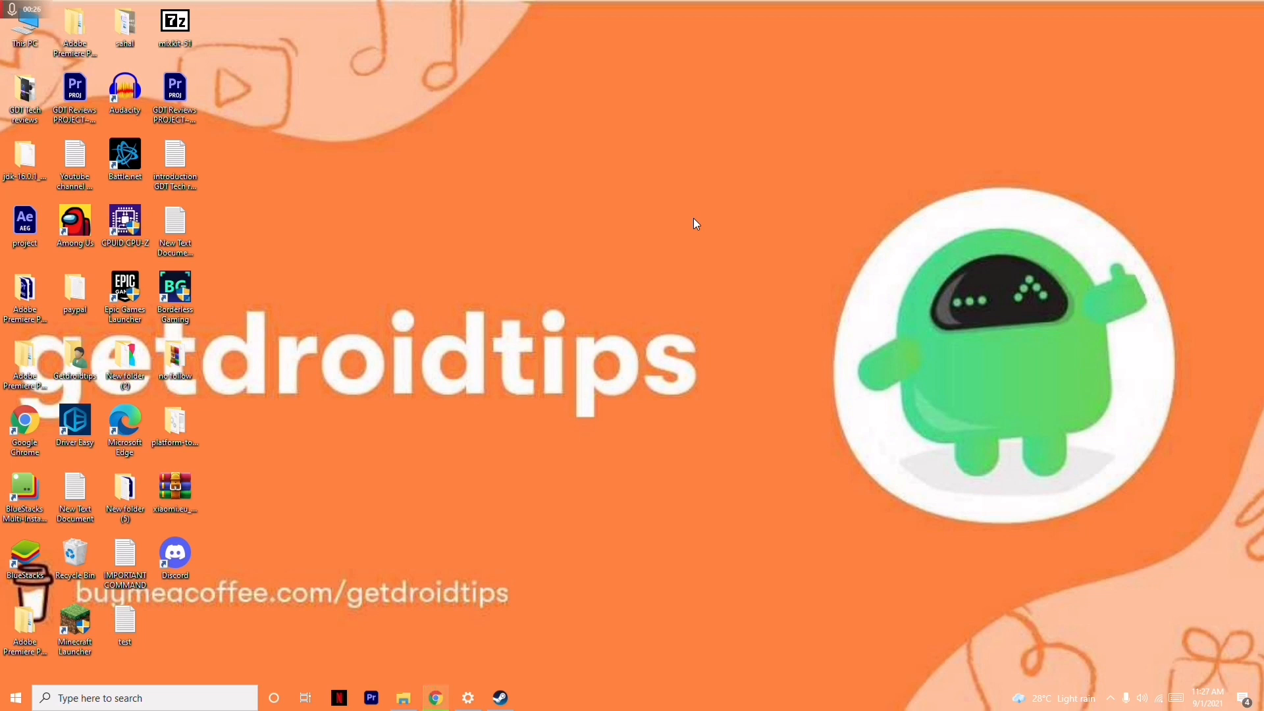
pyautogui.moveTo(598, 387)
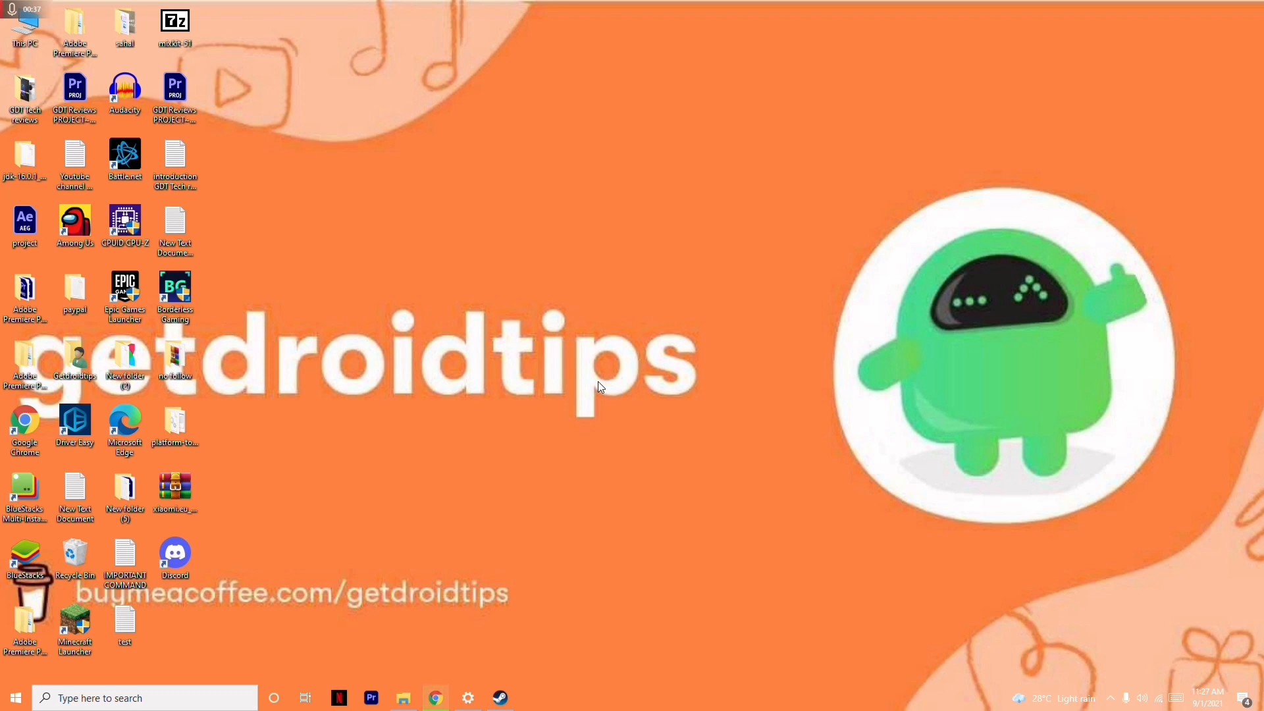
pyautogui.moveTo(1112, 708)
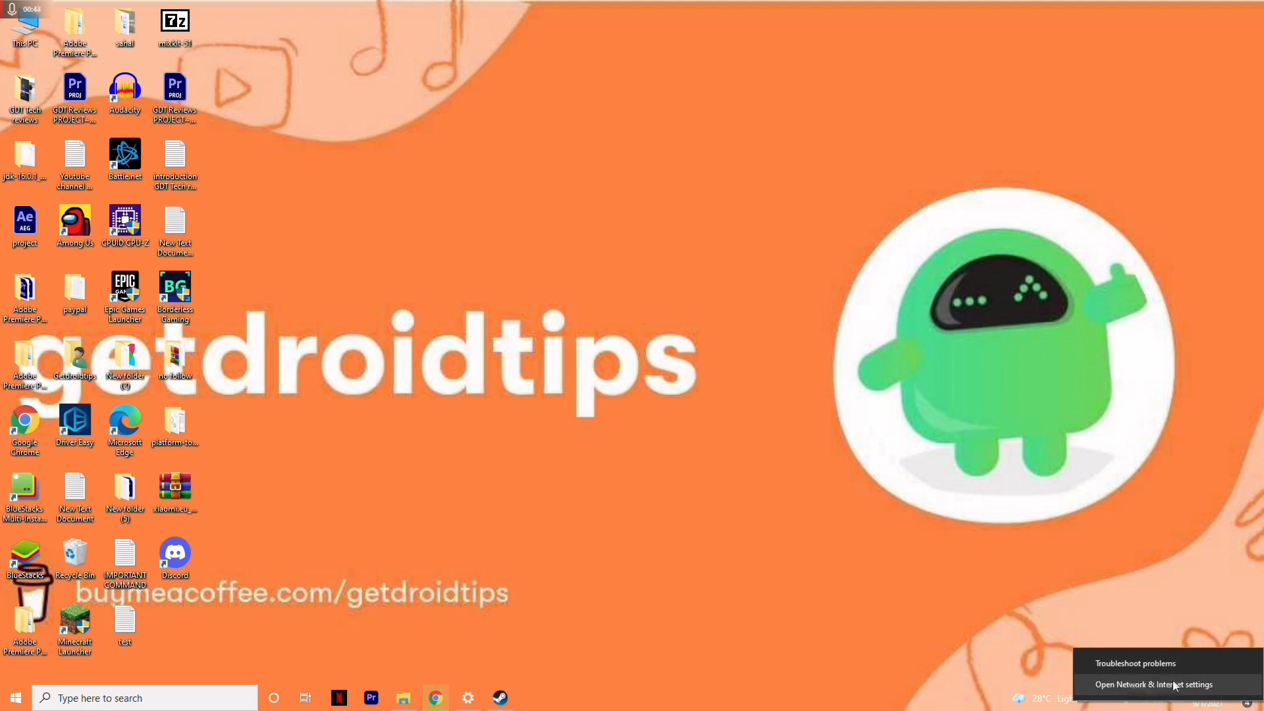
# - Go from the network tray icon's settings page to the Network and Sharing Center
pyautogui.click(1154, 684)
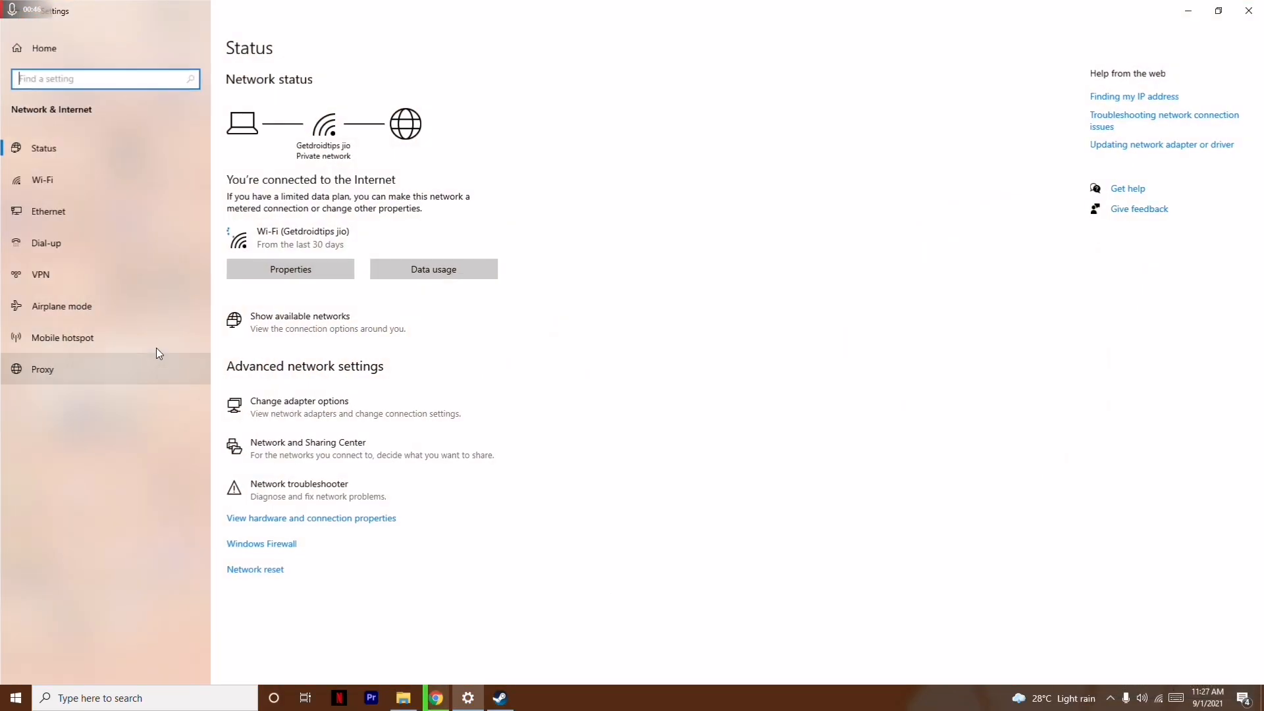
pyautogui.moveTo(307, 448)
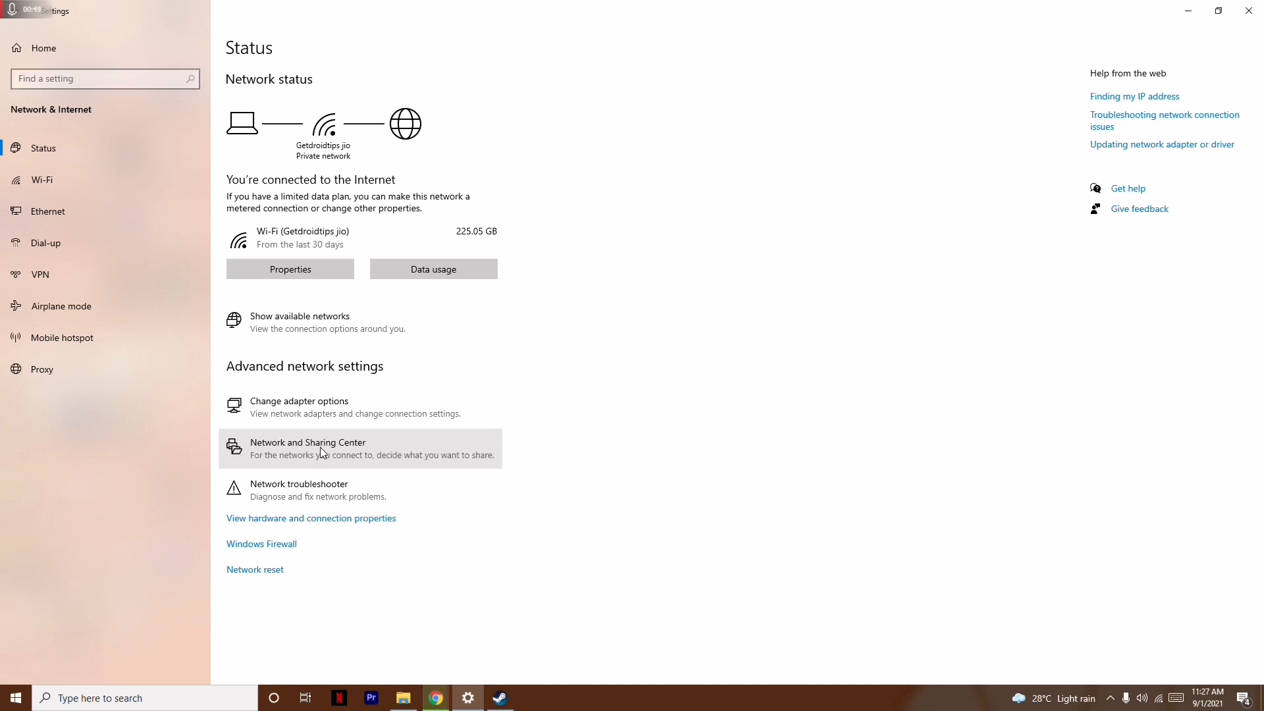
pyautogui.click(307, 447)
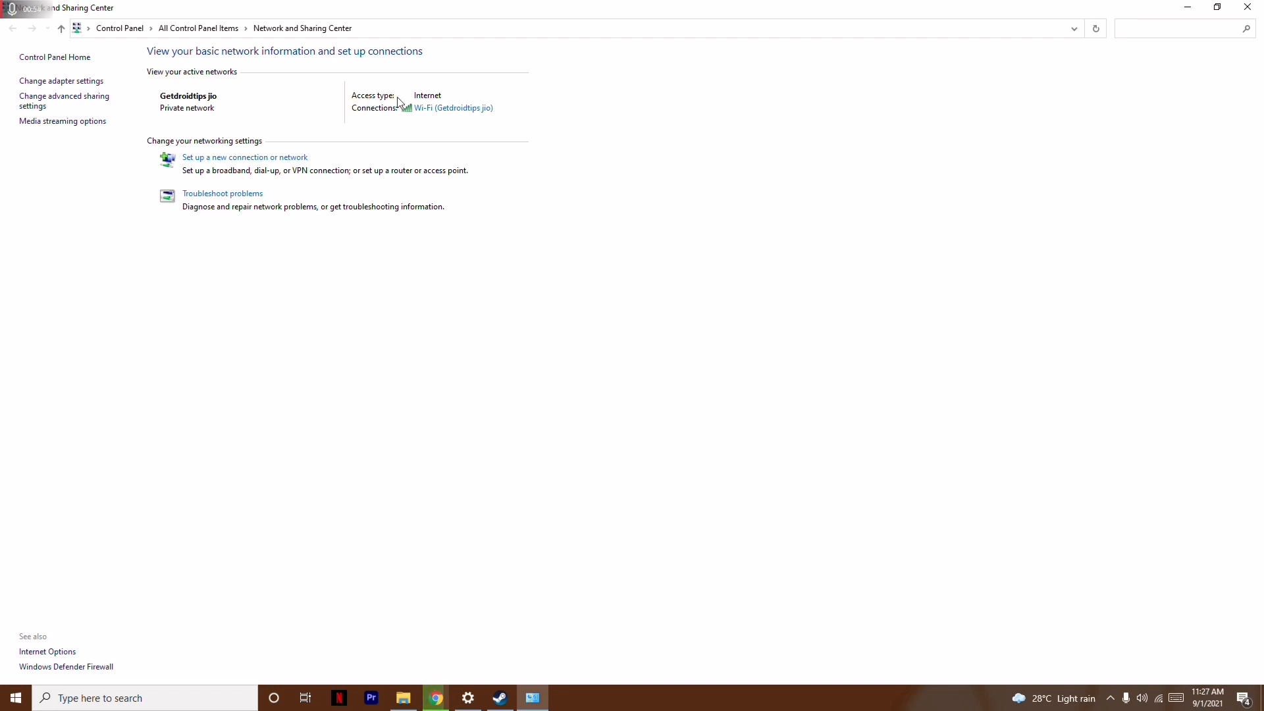
pyautogui.moveTo(457, 110)
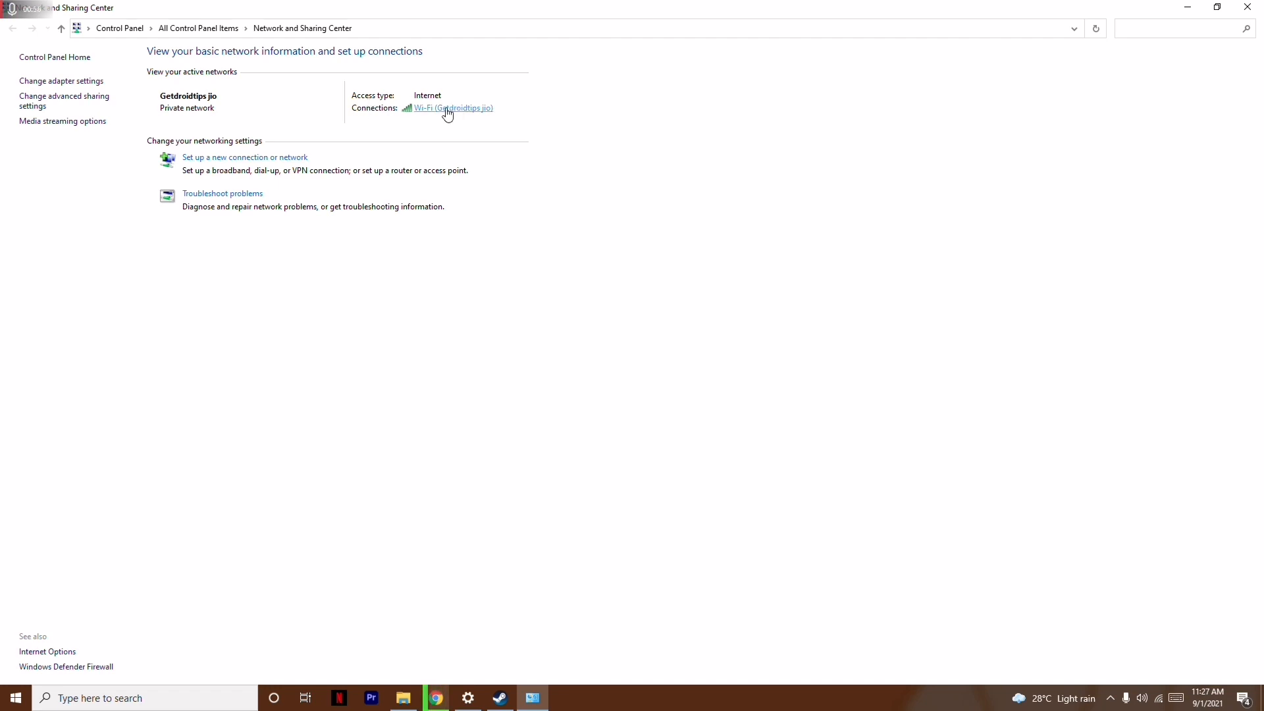
# - Disable the Wi-Fi adapter from its status window, then bring the Wi-Fi status back up
pyautogui.click(454, 106)
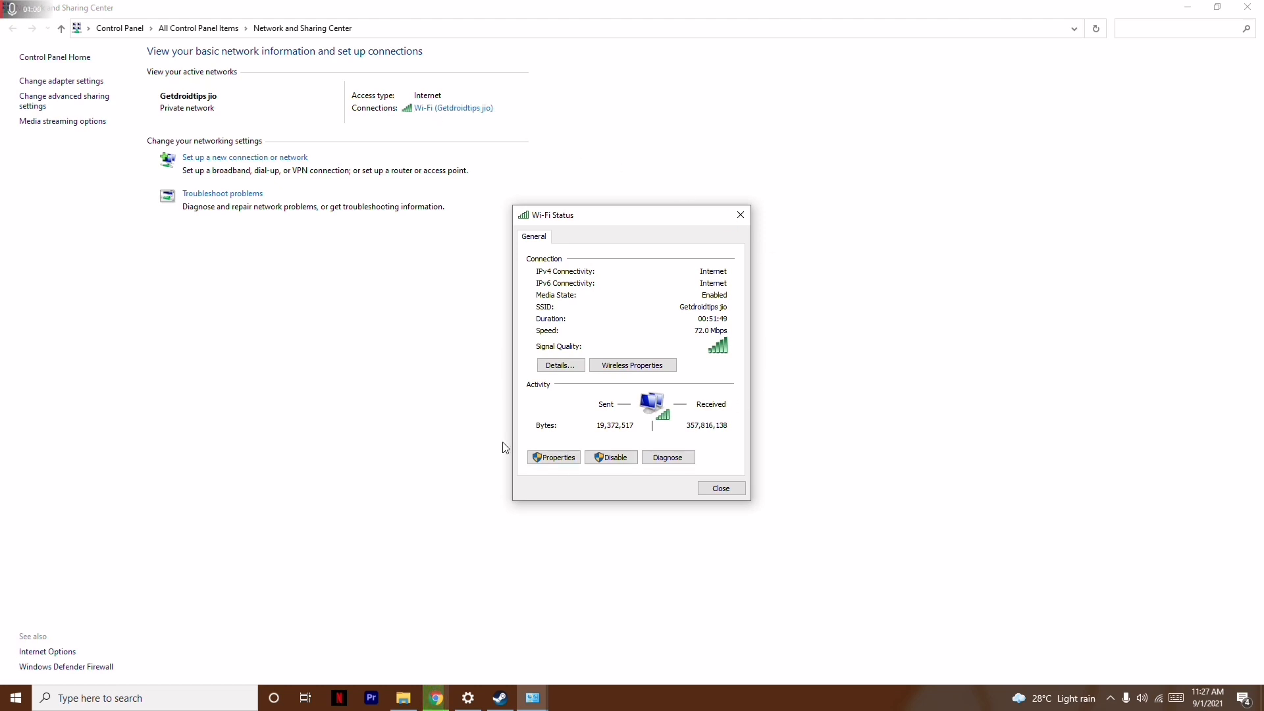
pyautogui.moveTo(611, 457)
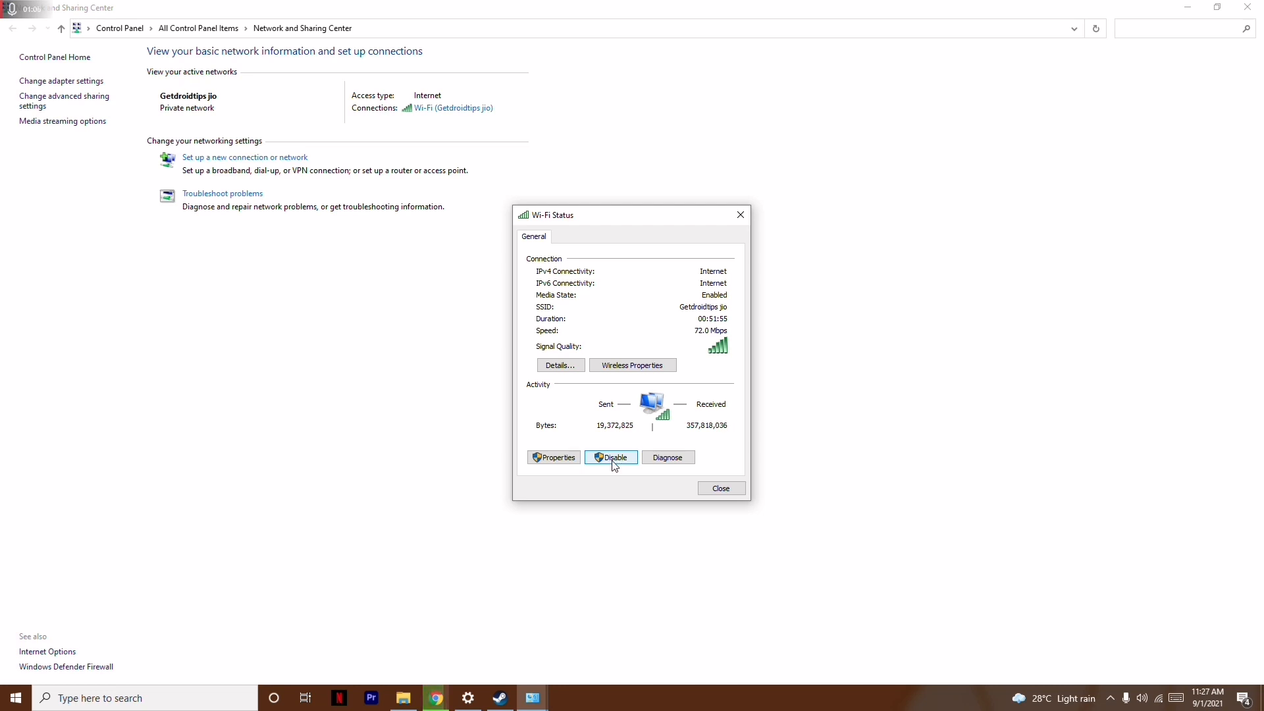
pyautogui.click(610, 456)
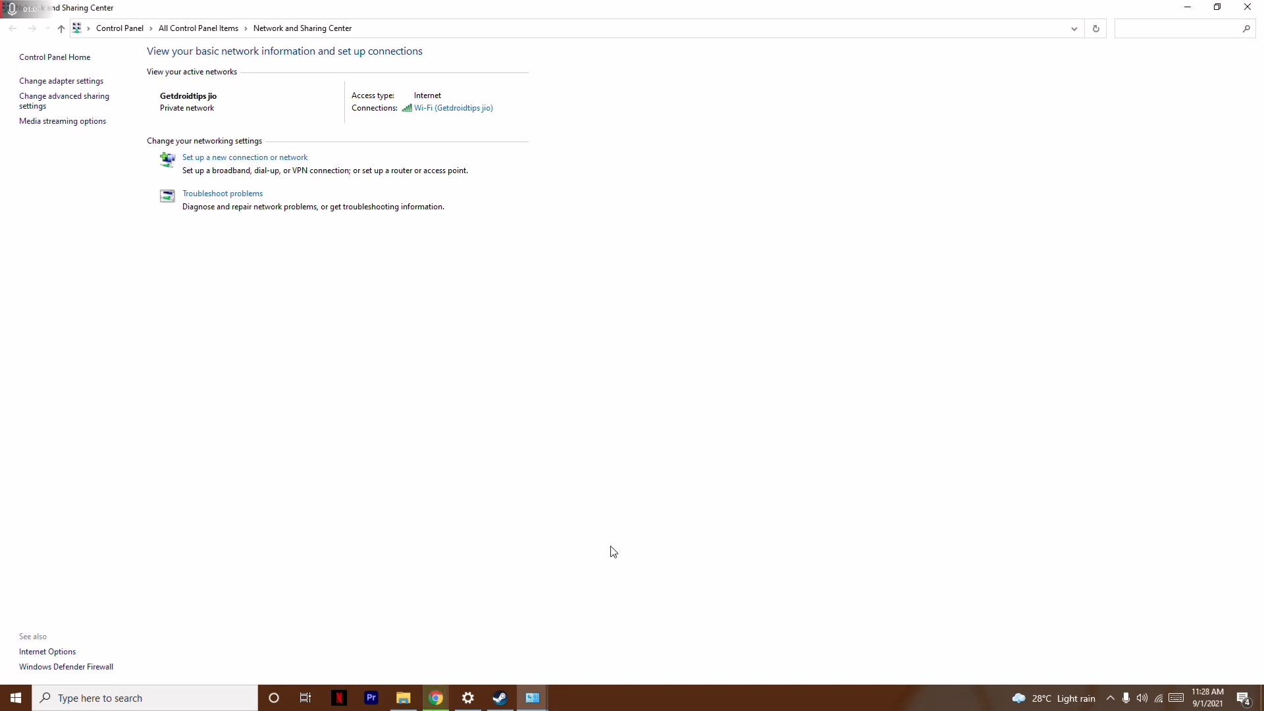
pyautogui.moveTo(469, 124)
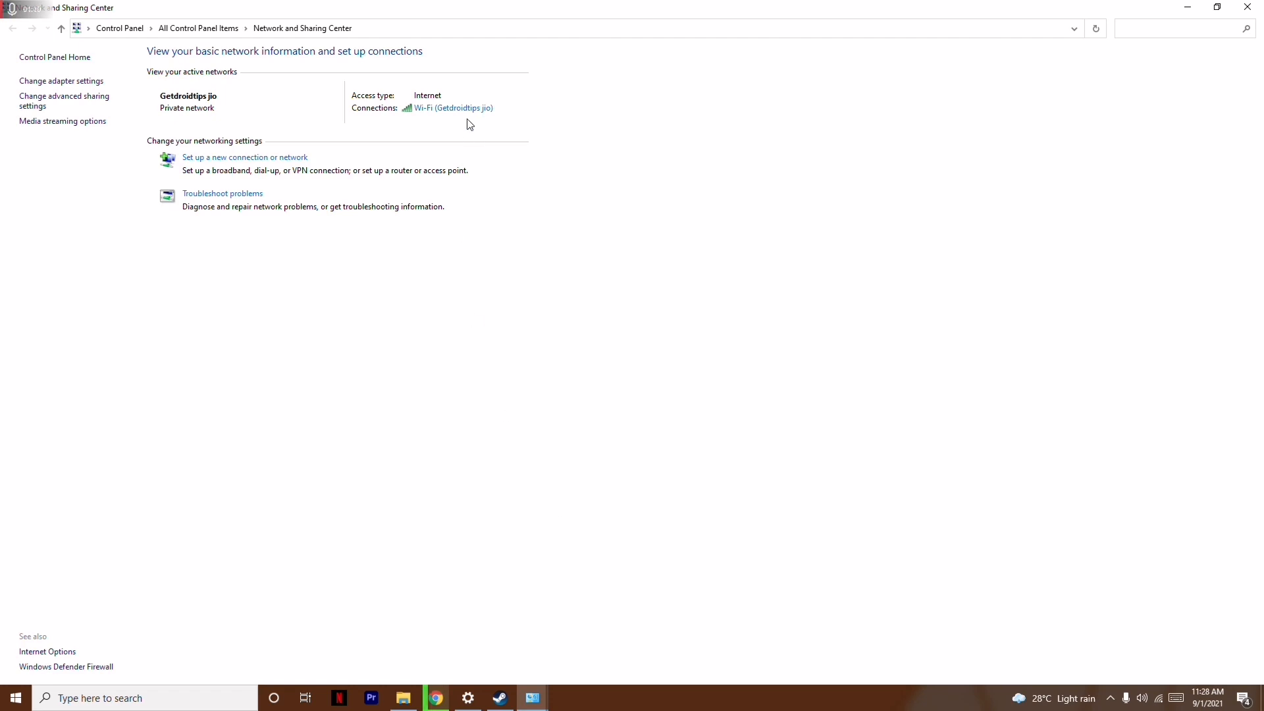
pyautogui.click(452, 107)
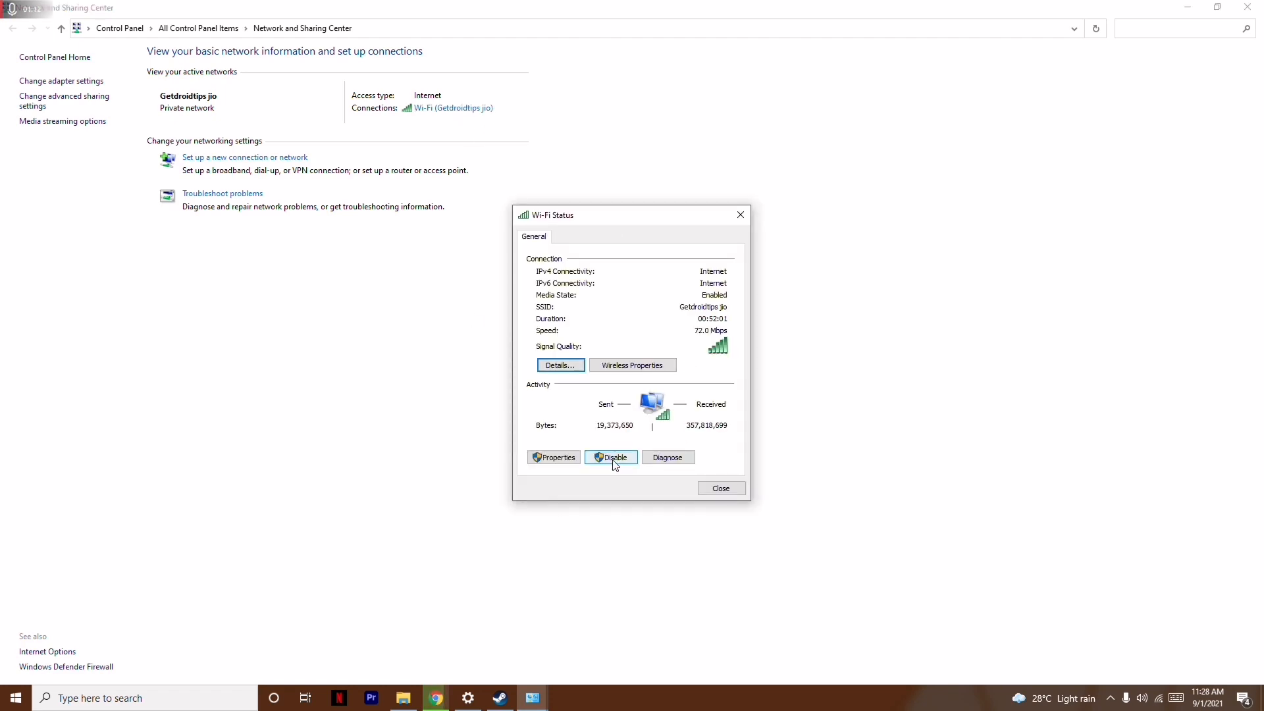
pyautogui.moveTo(609, 476)
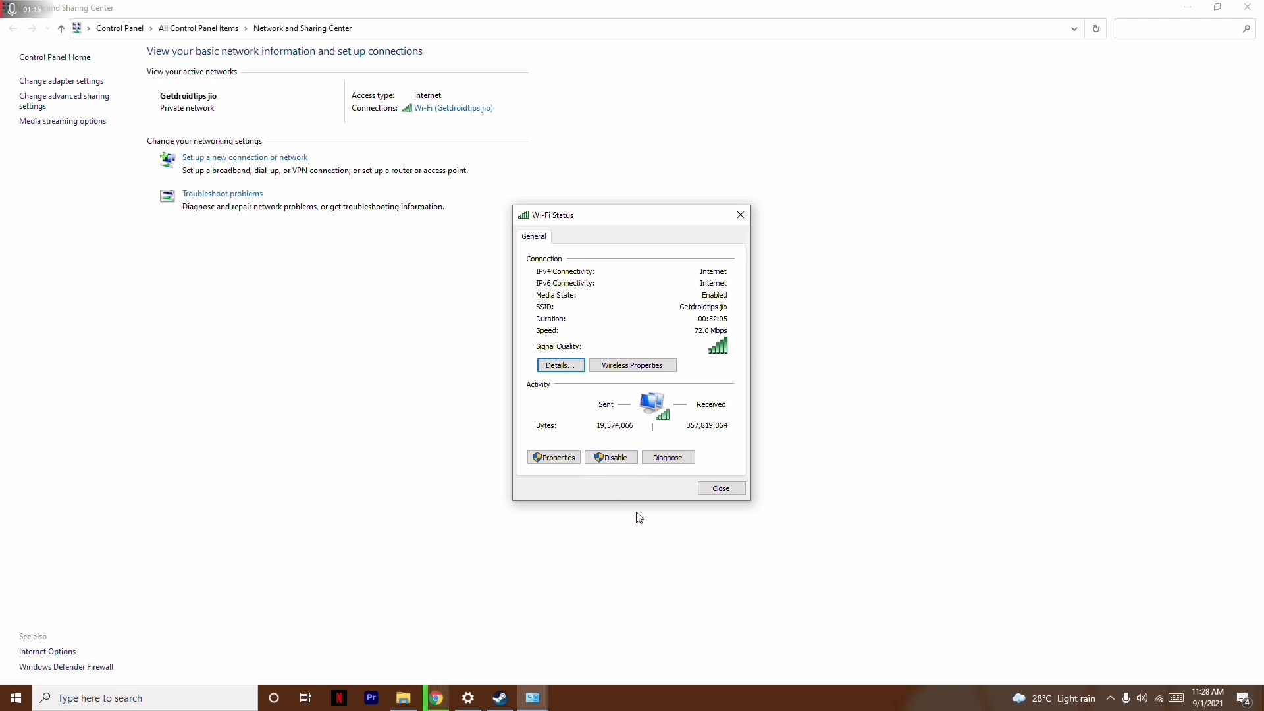
# - Dismiss the Wi-Fi status window and close the Network and Sharing Center
pyautogui.click(721, 487)
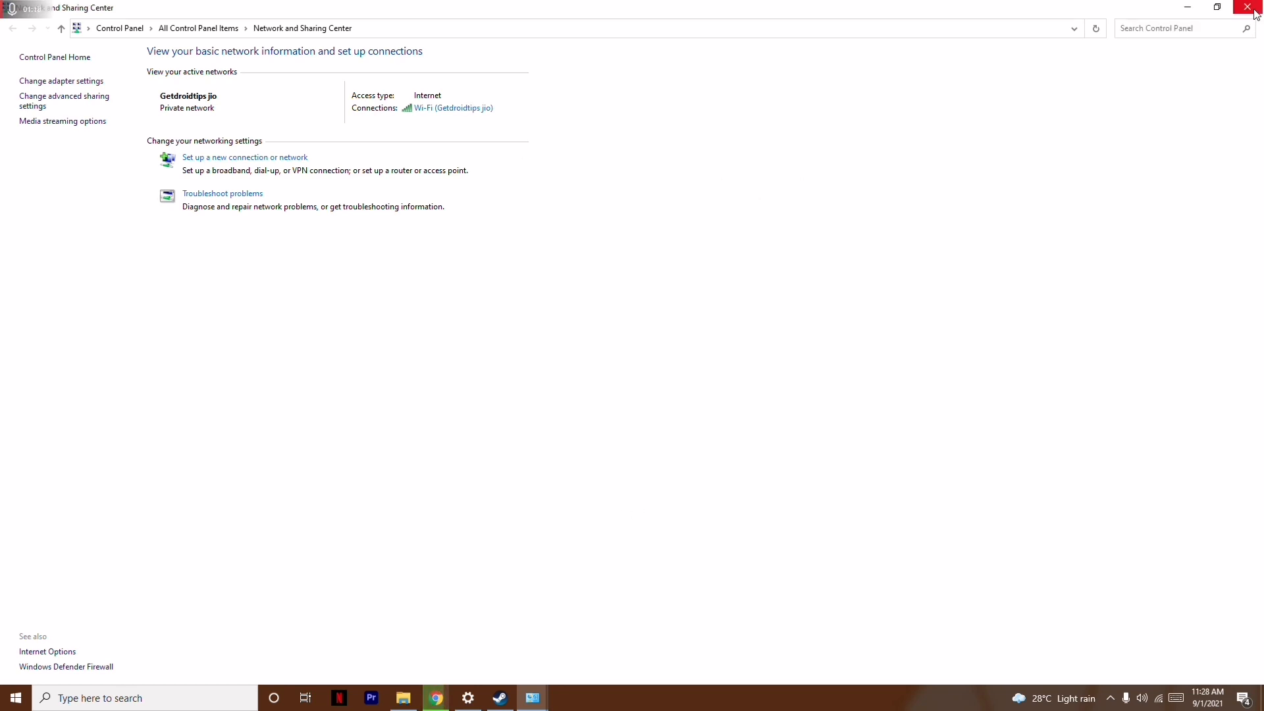
pyautogui.click(1255, 7)
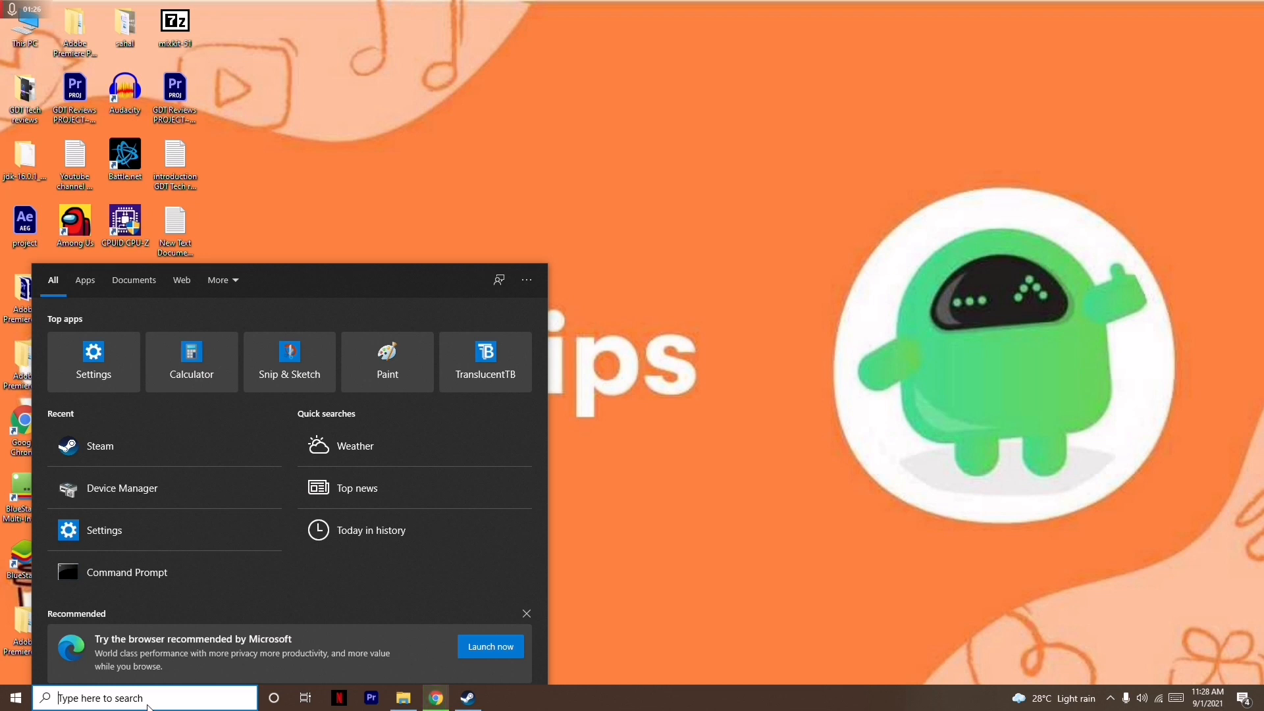
# - Search for 'cmd' and launch Command Prompt as administrator
pyautogui.write('cmd')
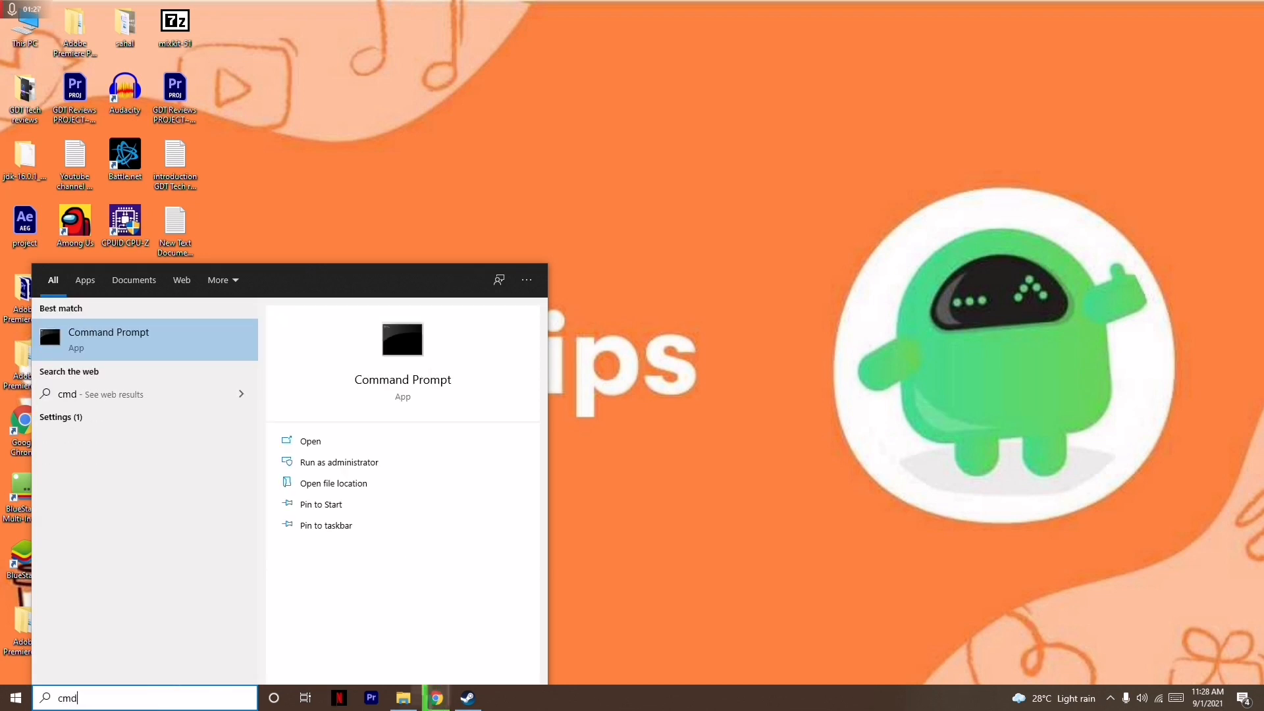
pyautogui.moveTo(338, 462)
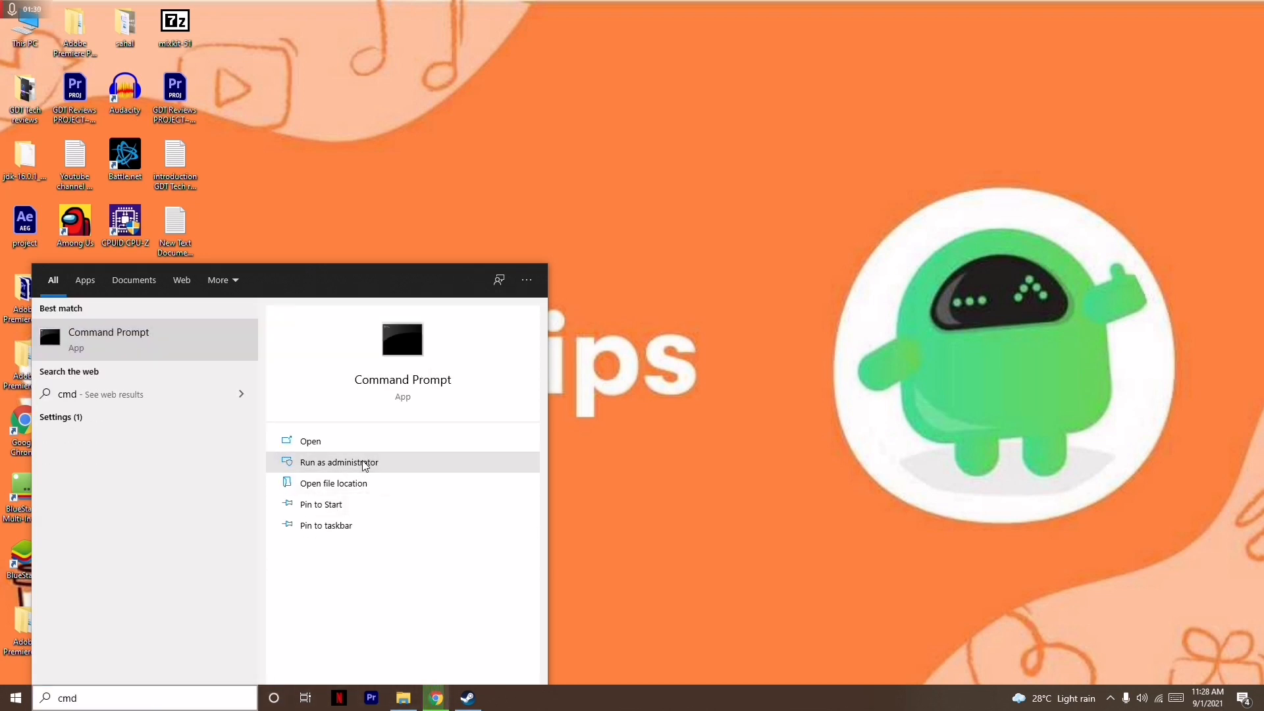
pyautogui.click(338, 463)
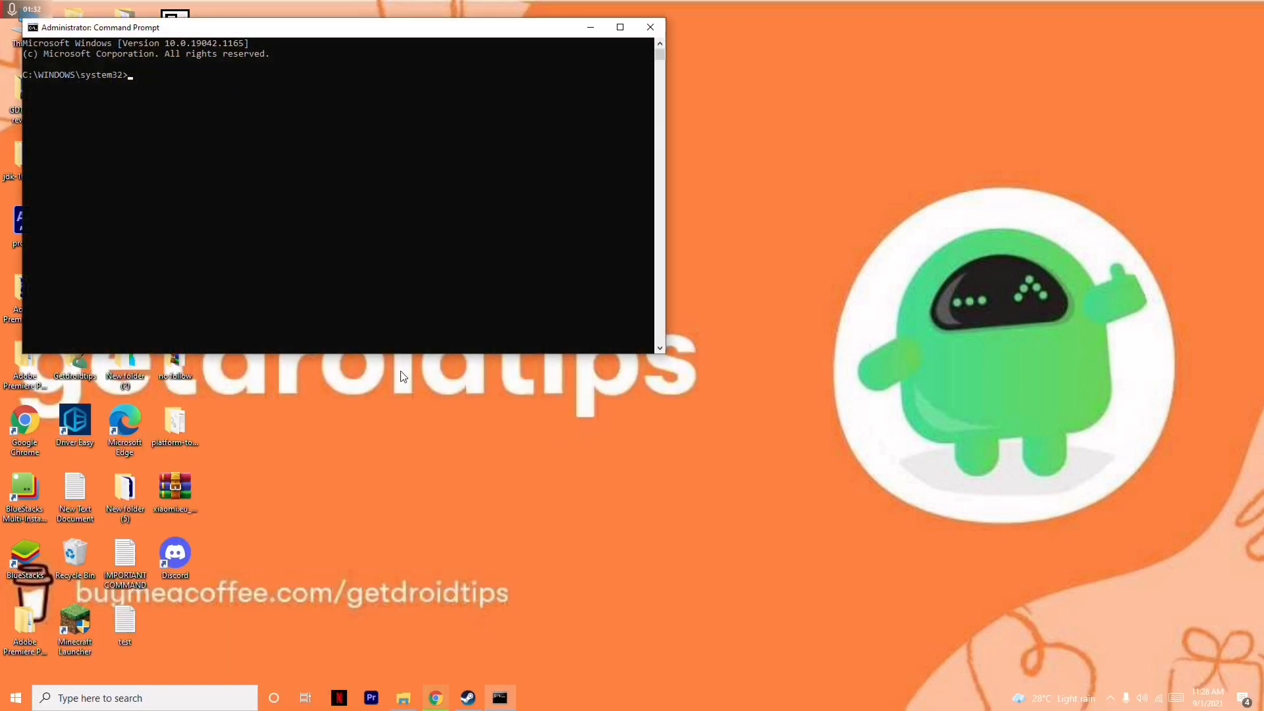
pyautogui.moveTo(215, 91)
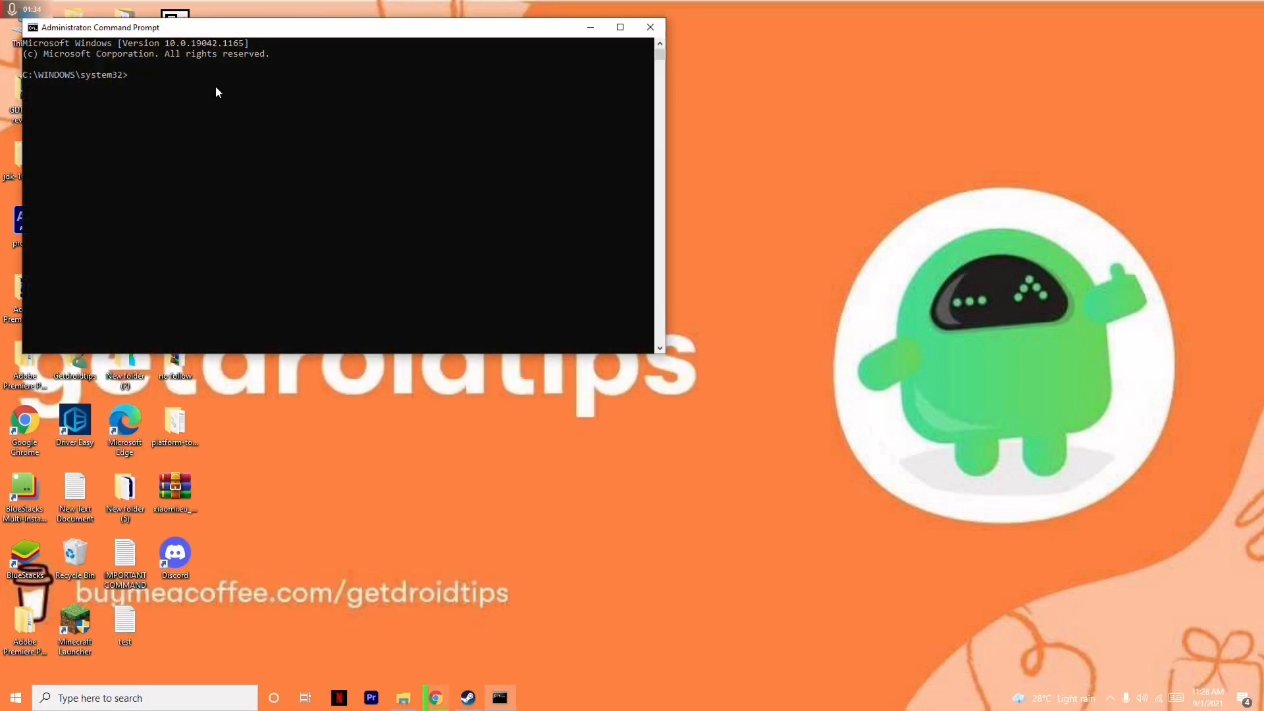
# - Run the mistyped 'netsh int in' reset command, which fails
pyautogui.write('net')
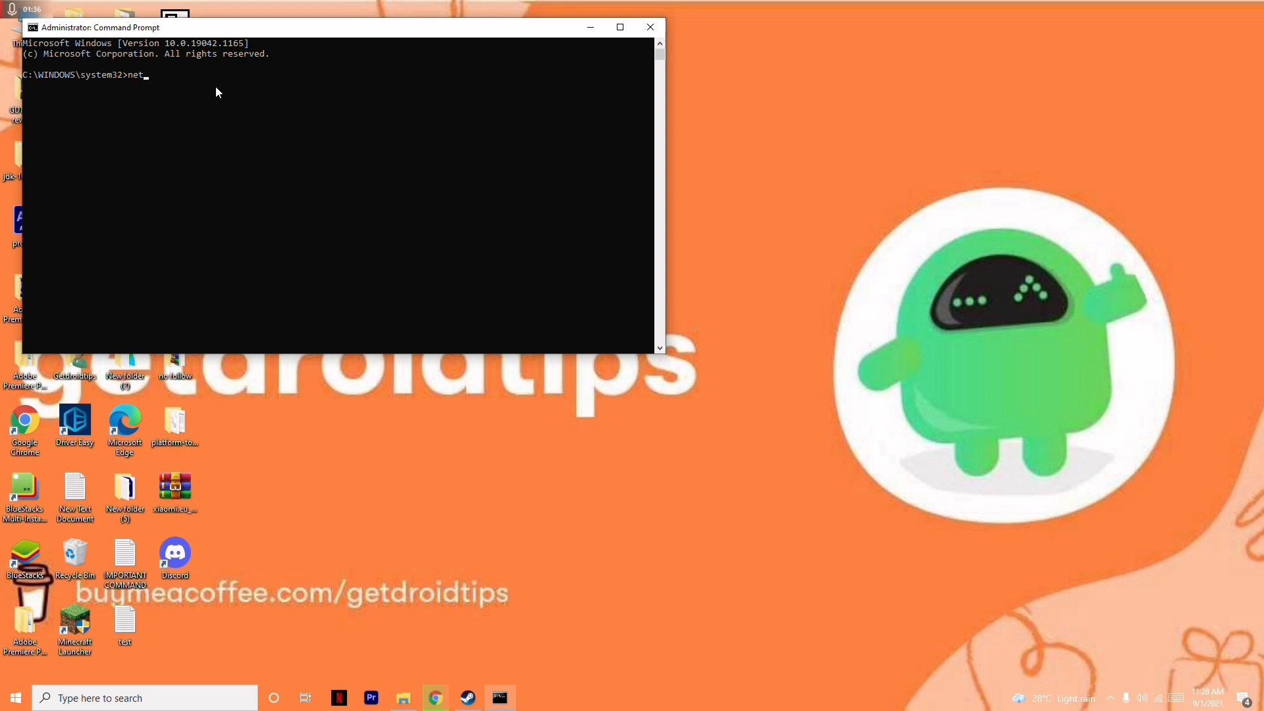
pyautogui.write('s')
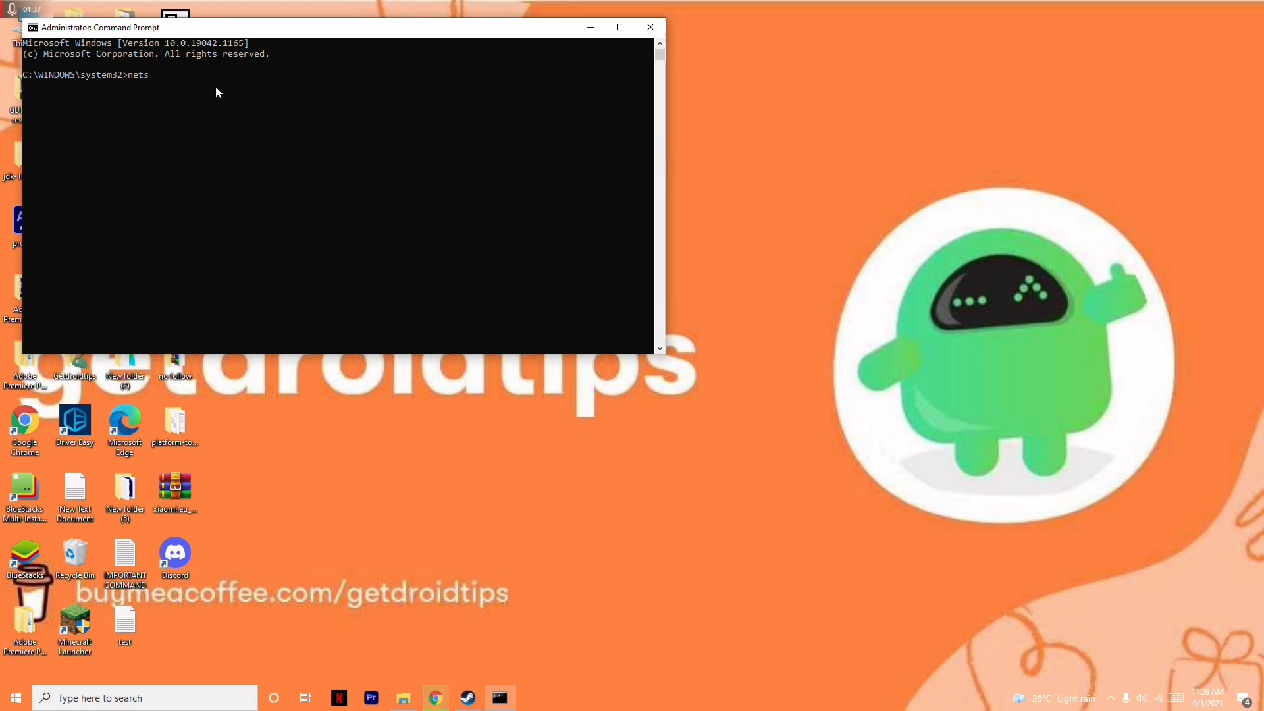
pyautogui.write('h in')
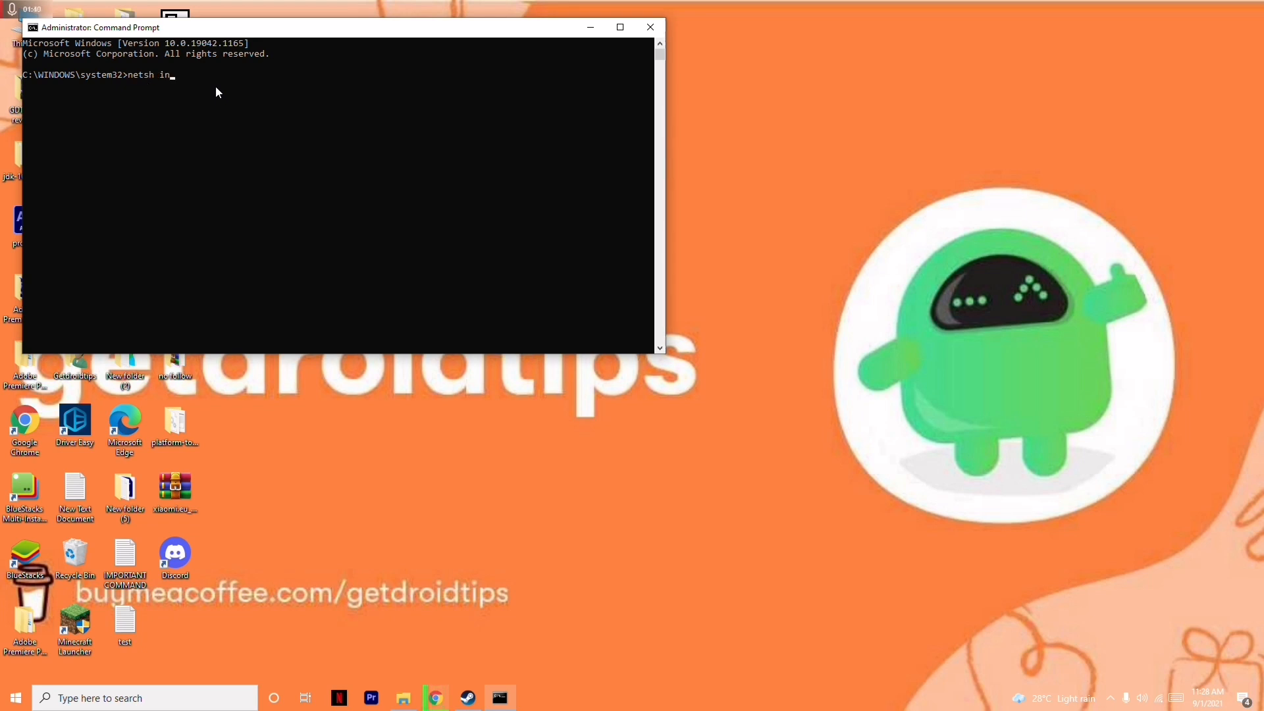
pyautogui.write('t in reset')
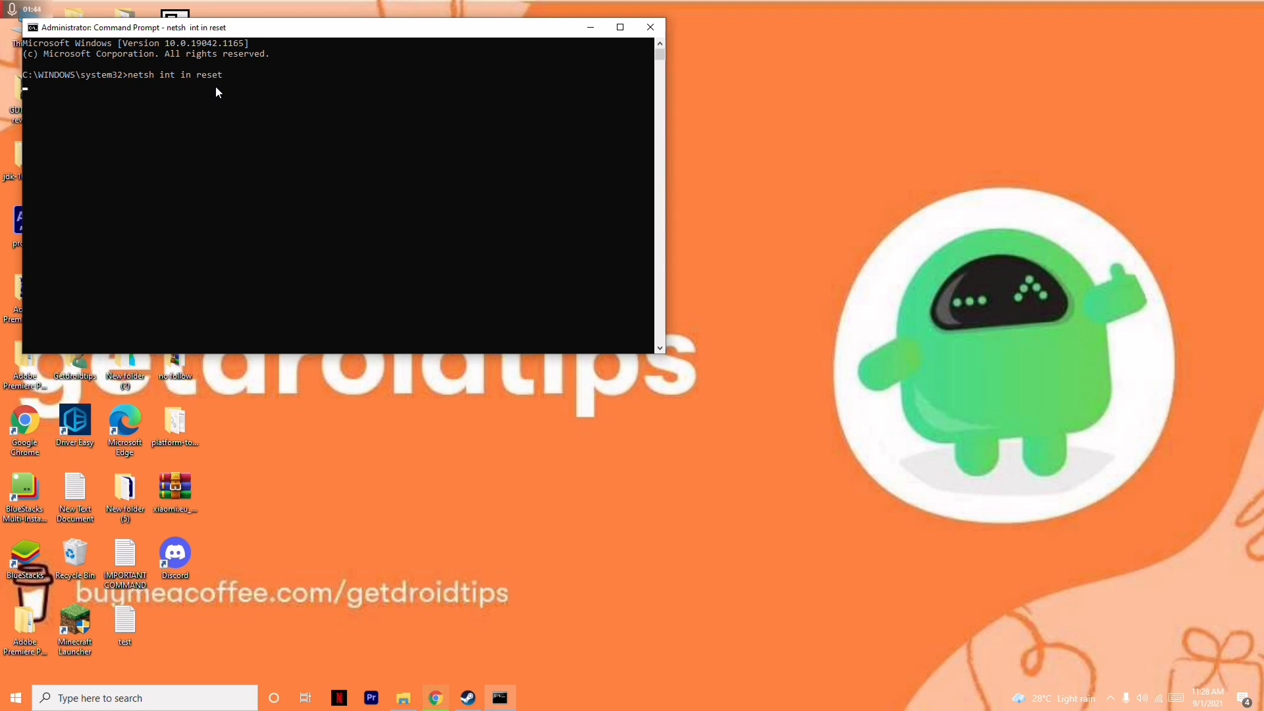
pyautogui.press('Return')
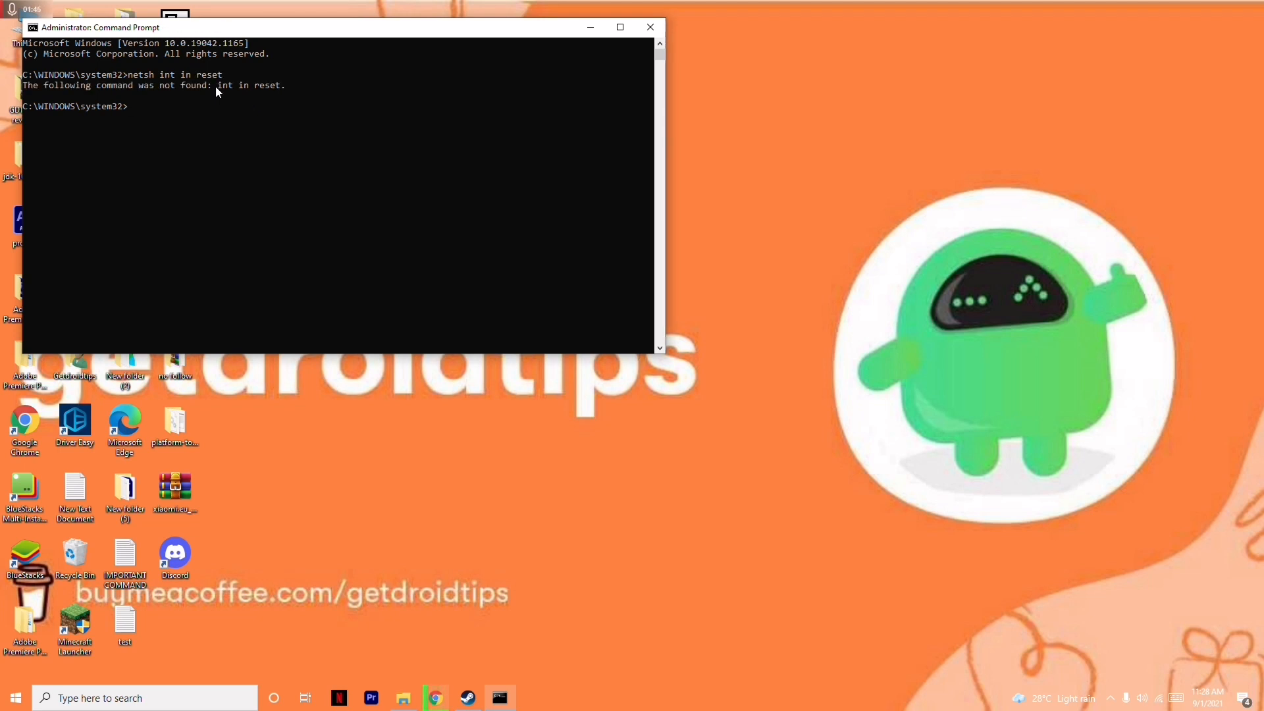
# - Run 'netsh int ip reset' to reset the TCP/IP settings
pyautogui.write('netsh')
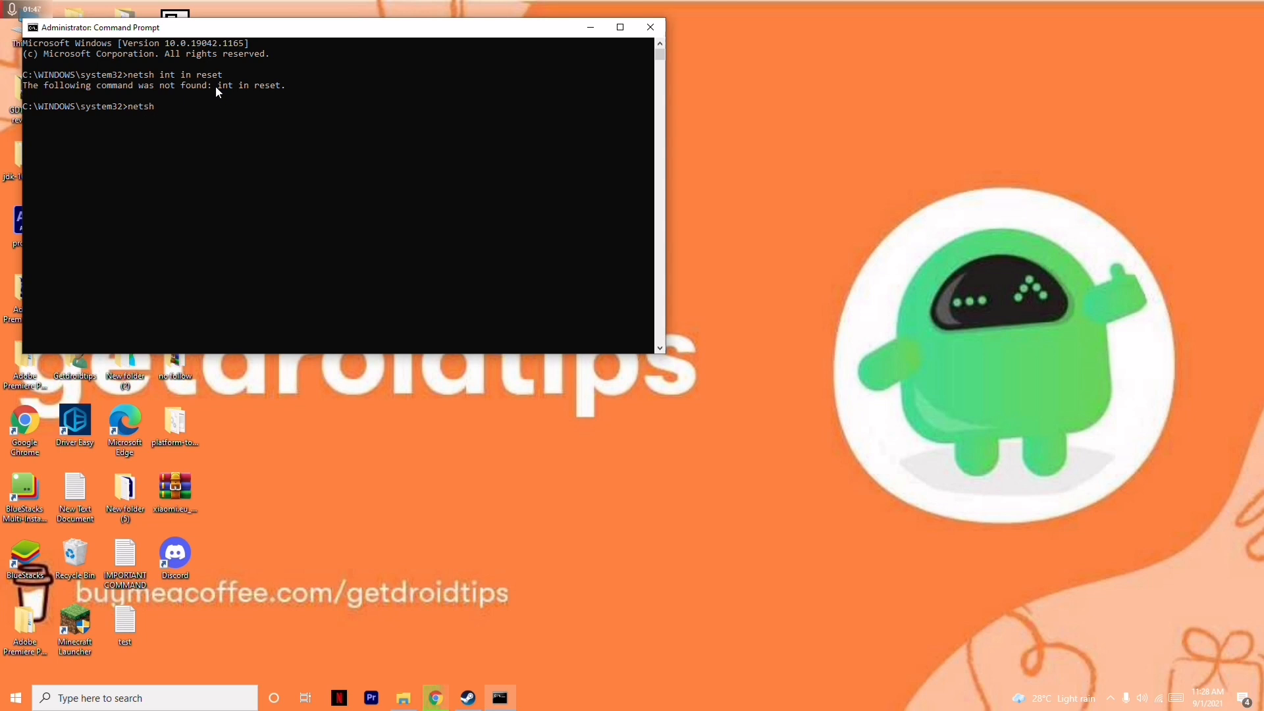
pyautogui.write('int')
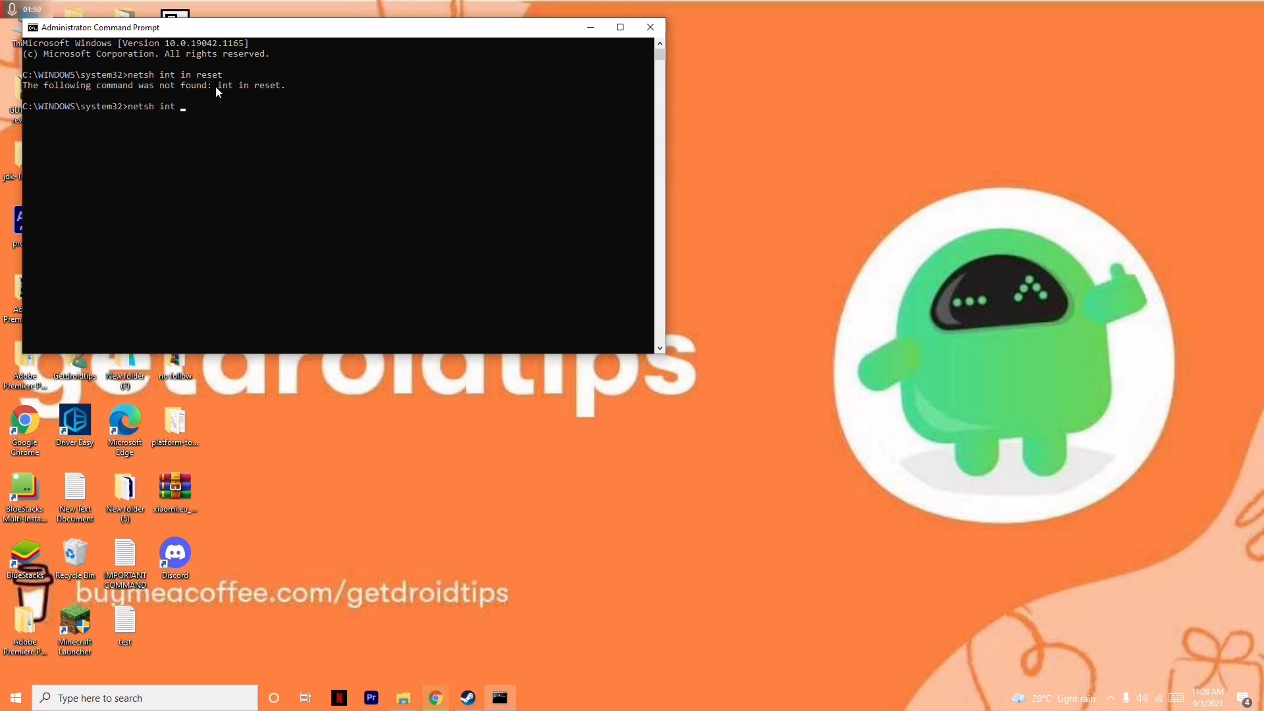
pyautogui.write('ip r')
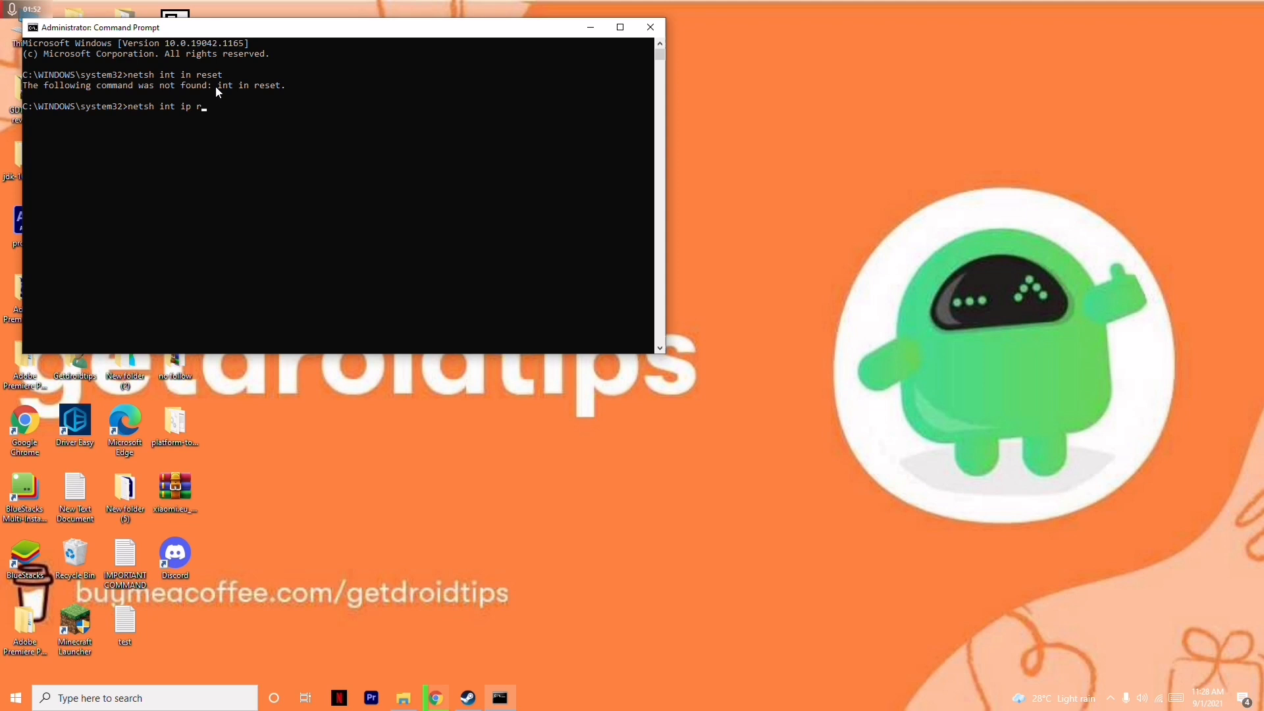
pyautogui.press('Return')
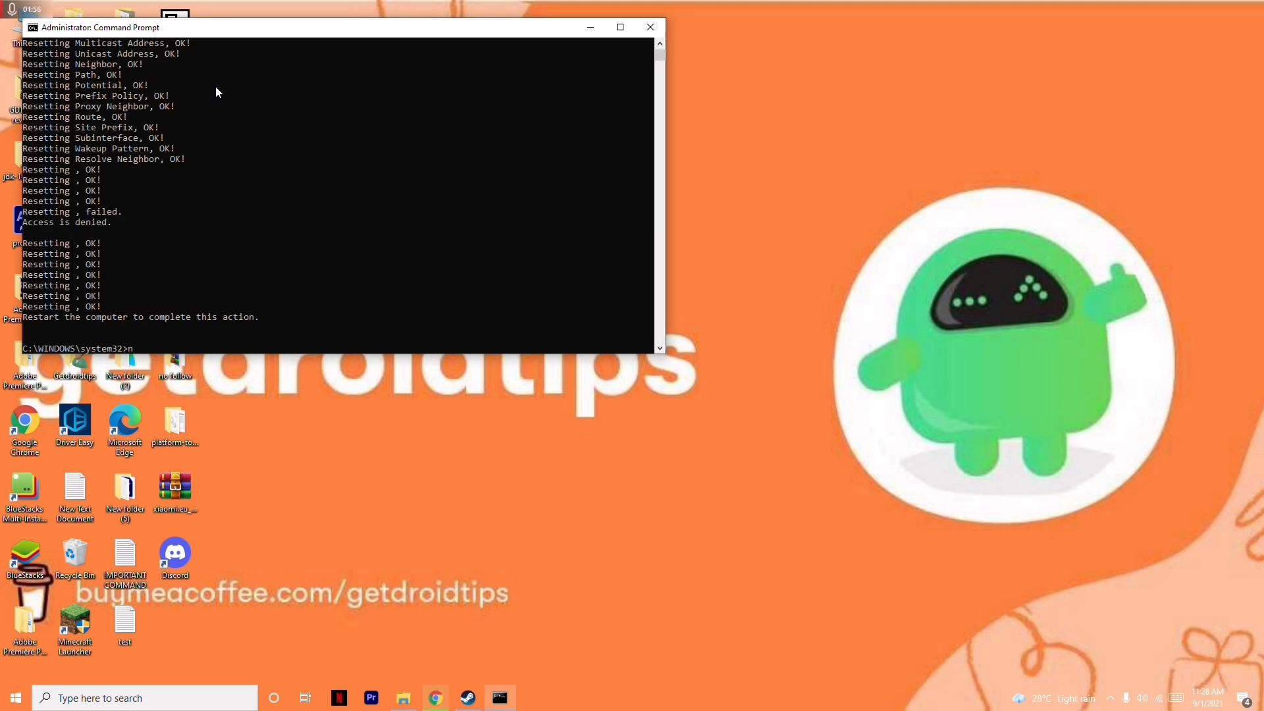
# - Run 'netsh winsock reset' to reset the Winsock catalog
pyautogui.write('netsh')
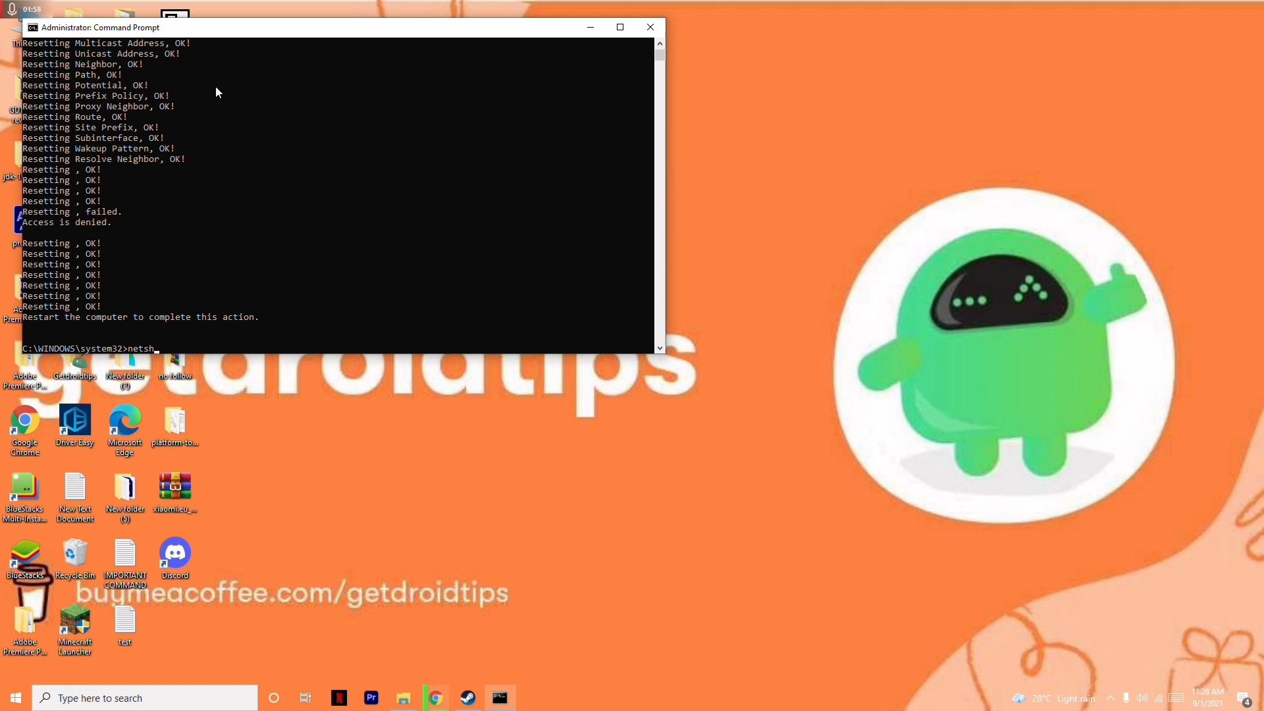
pyautogui.write('w')
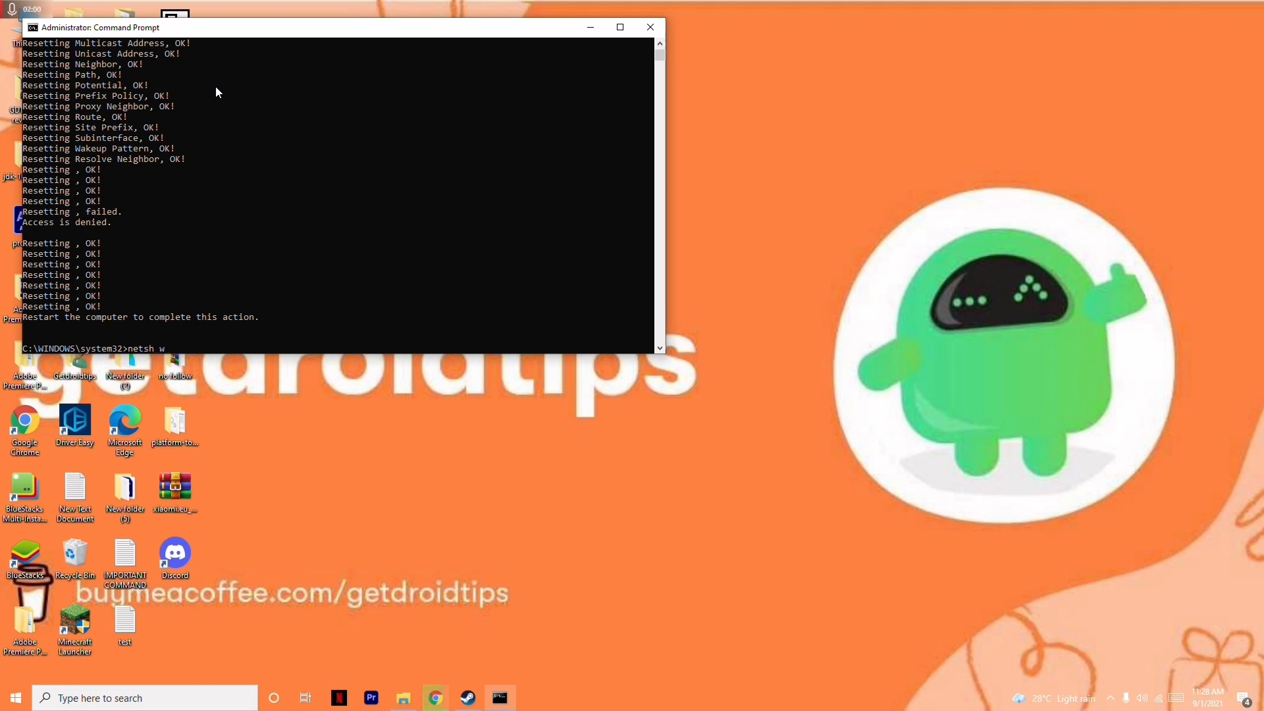
pyautogui.write('insock')
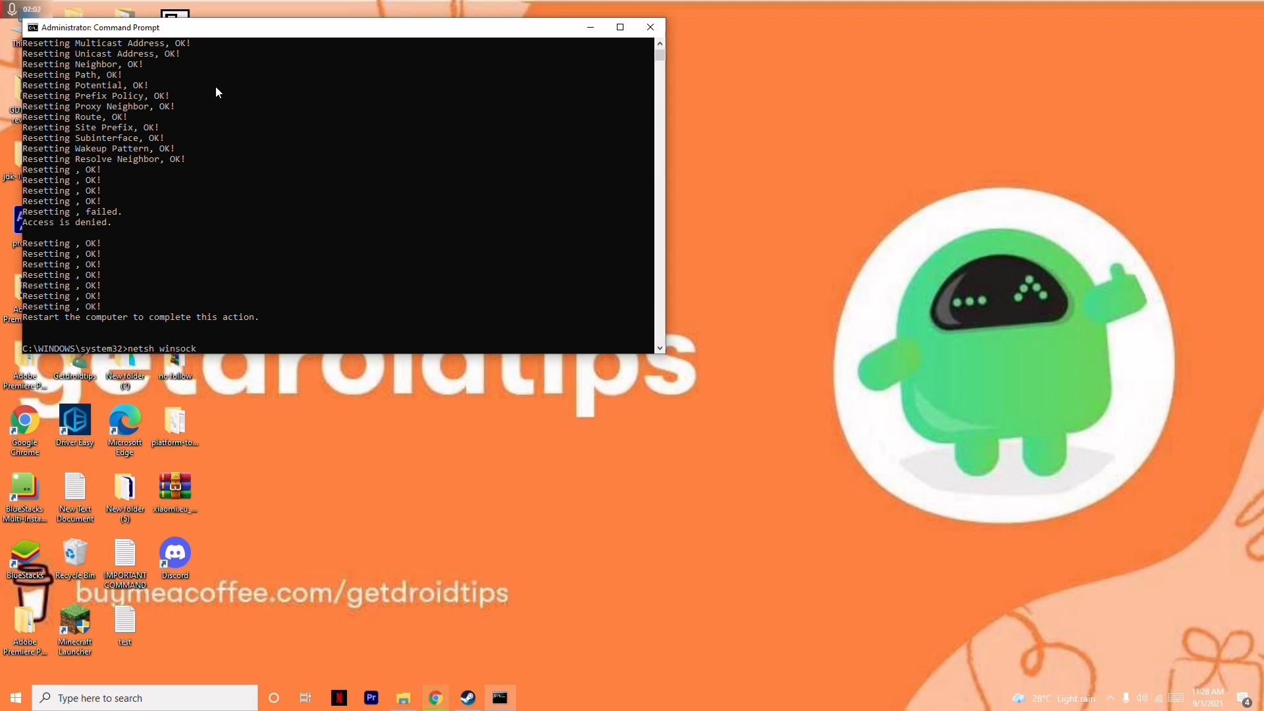
pyautogui.write('reset')
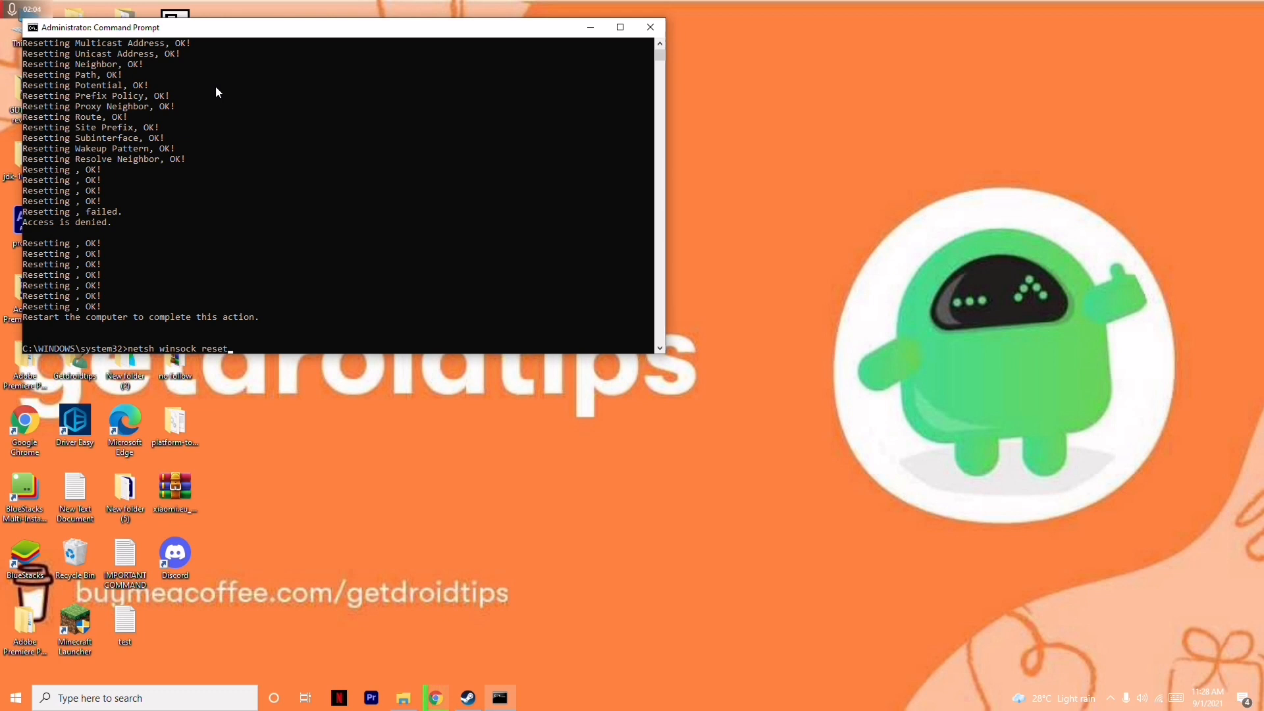
pyautogui.press('Return')
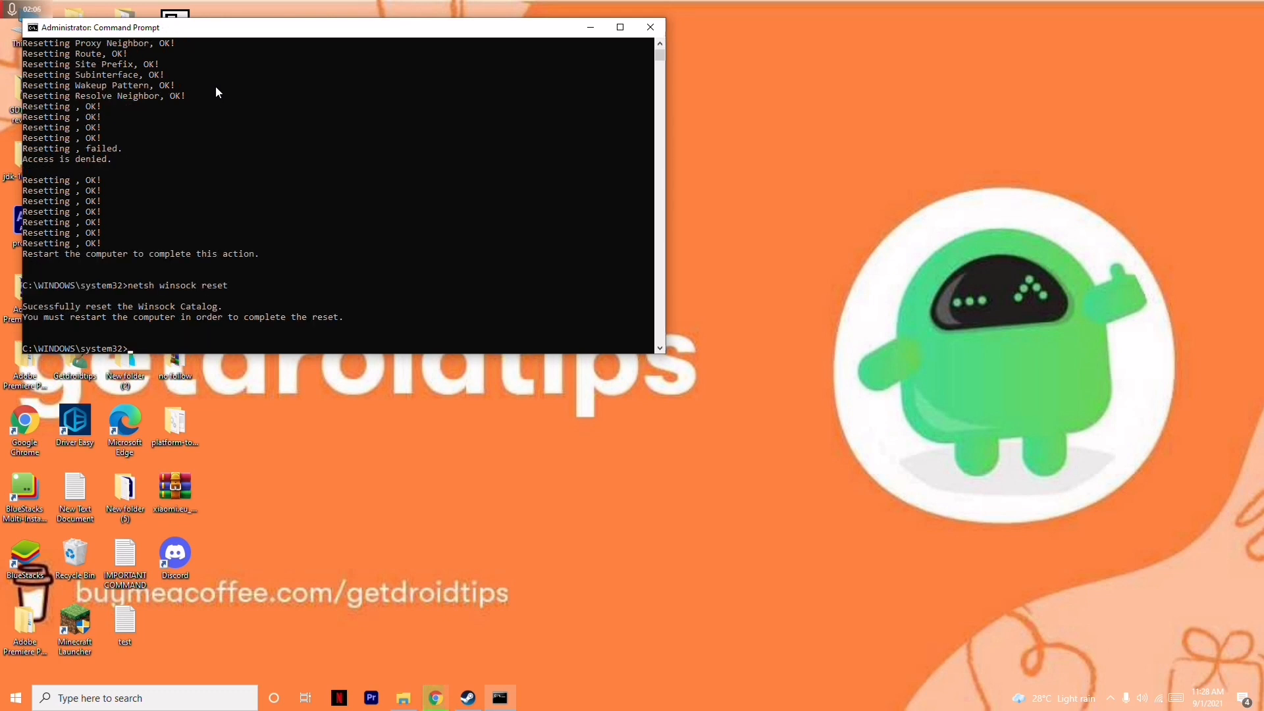
# - Run 'ipconfig/release' to release the adapters' current IP addresses
pyautogui.write('ipco')
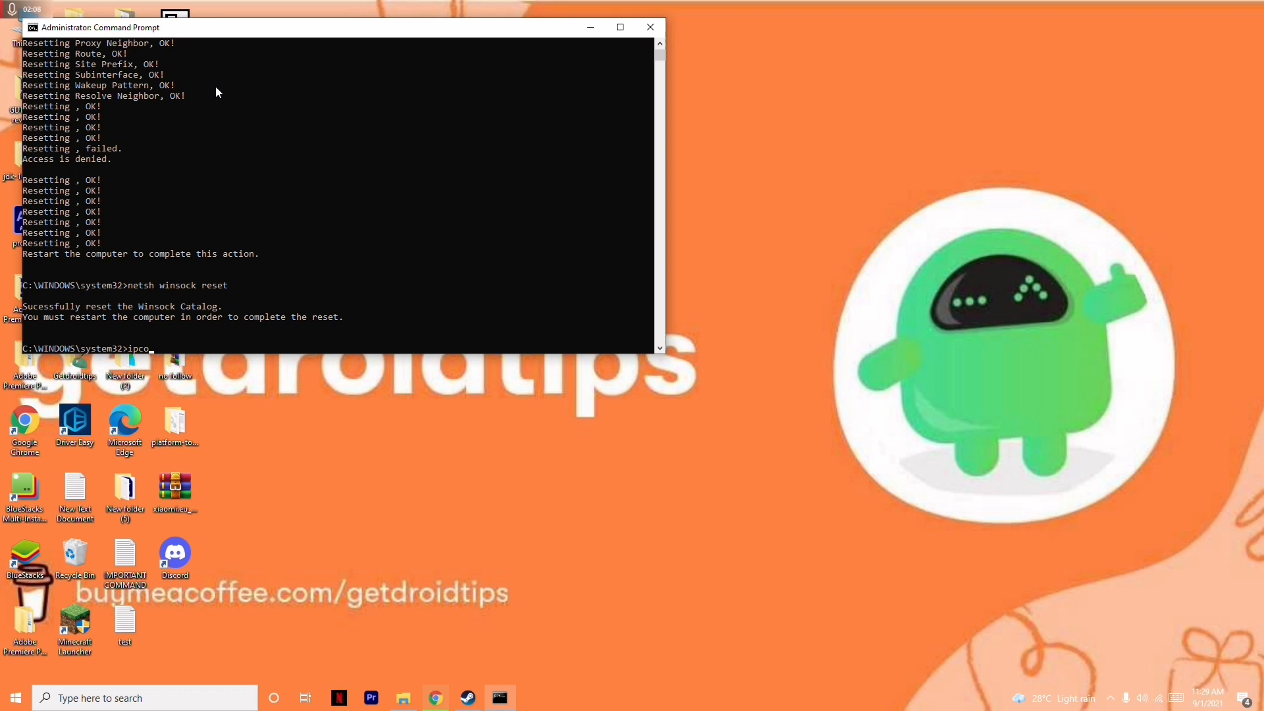
pyautogui.write('nfig/')
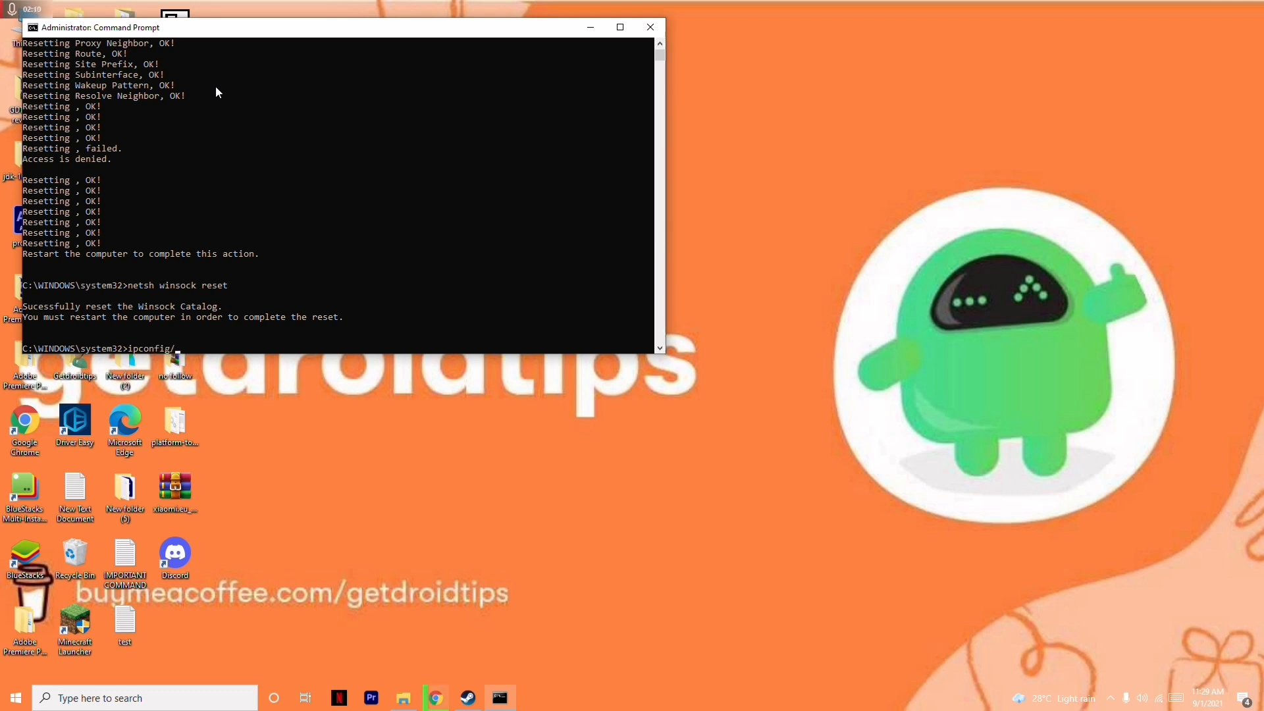
pyautogui.write('release')
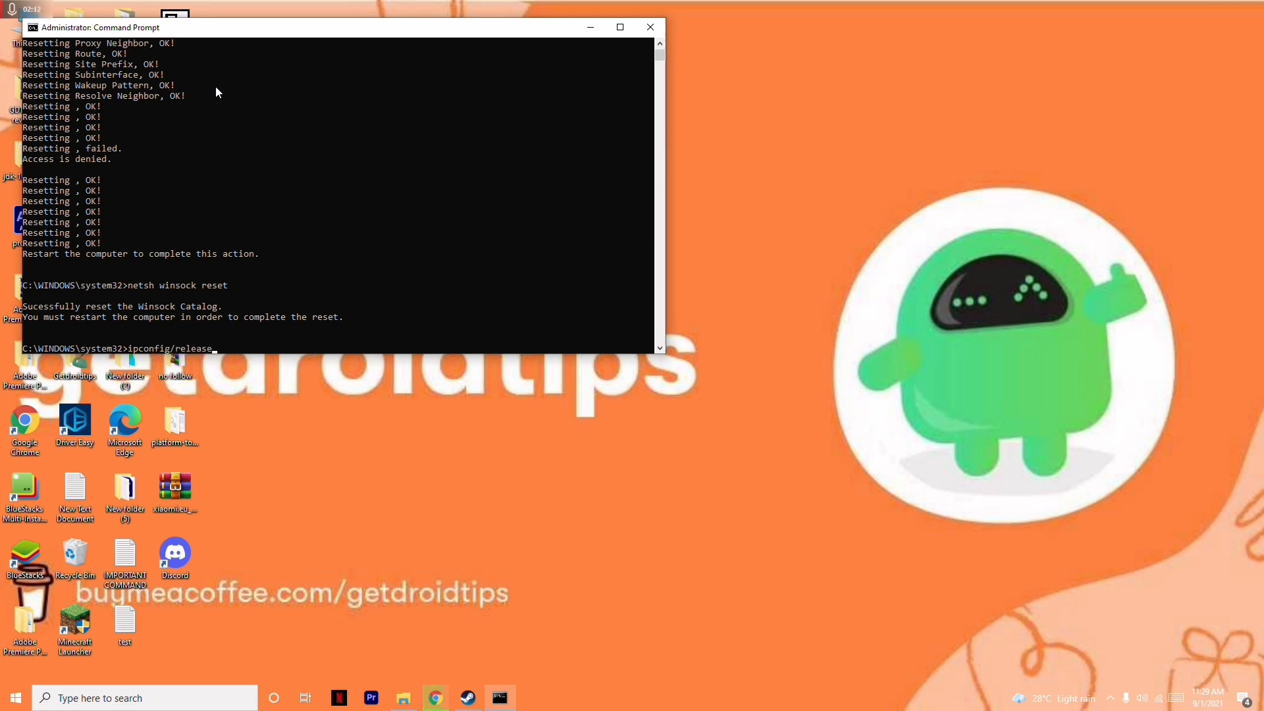
pyautogui.press('Return')
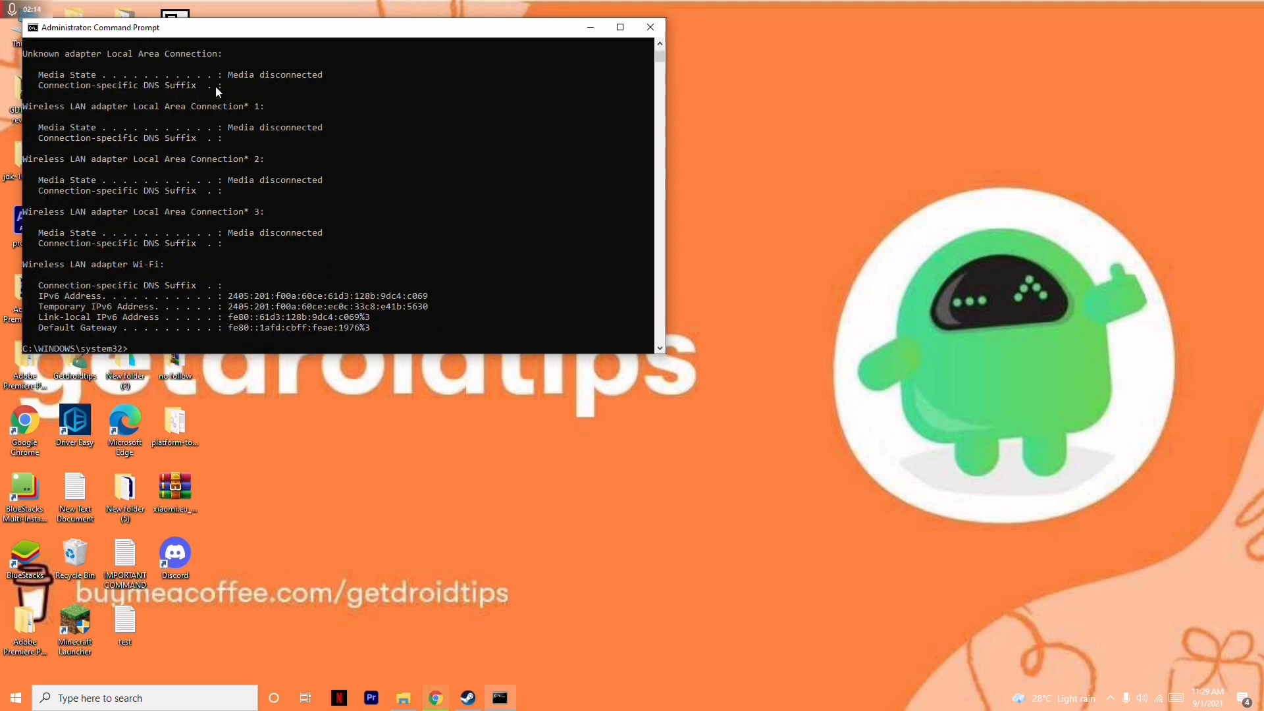
# - Run 'ipconfig/renew' so the Wi-Fi adapter gets IPv4 192.168.29.86, then close Command Prompt
pyautogui.write('ipconfig')
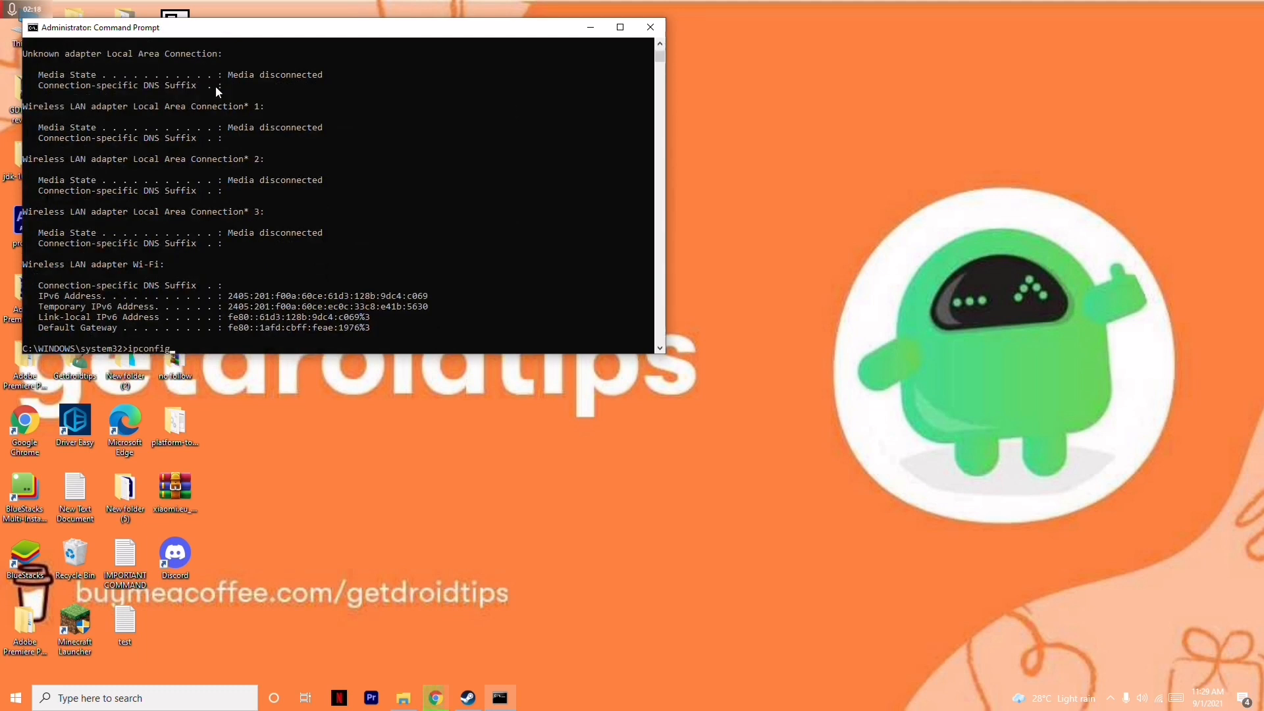
pyautogui.write('/re')
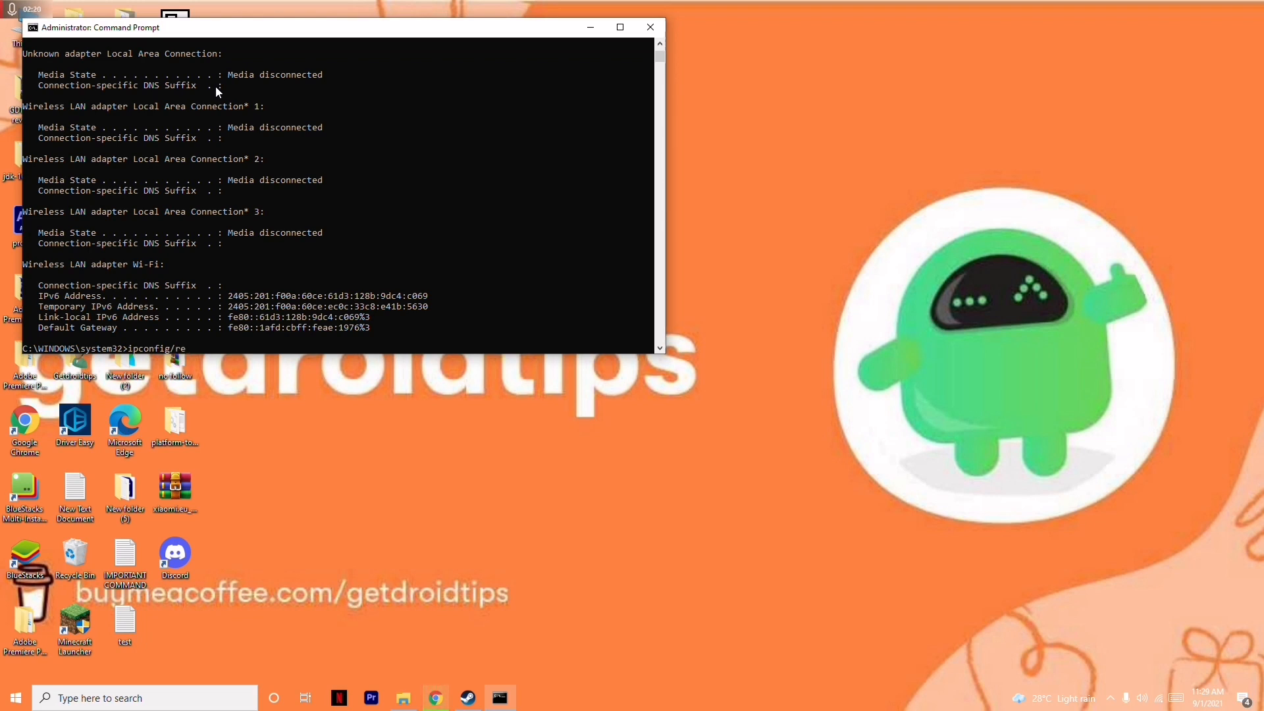
pyautogui.press('Return')
pyautogui.write('ee')
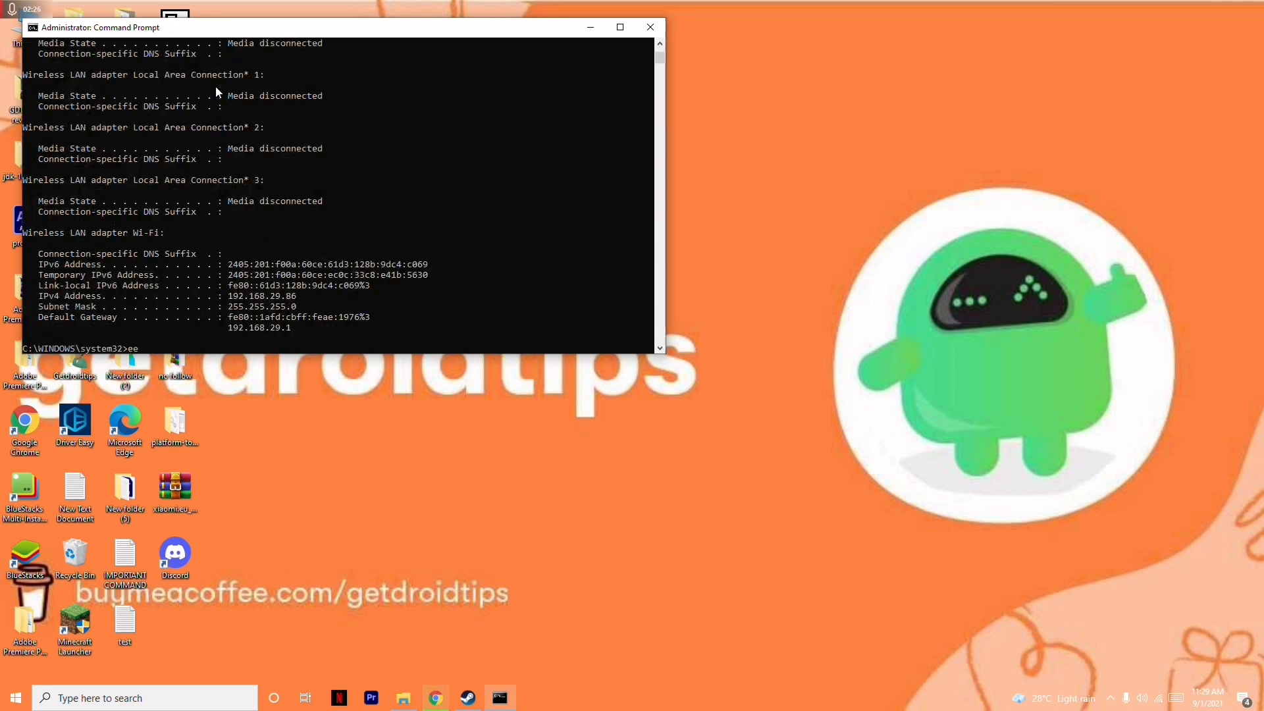
pyautogui.click(649, 27)
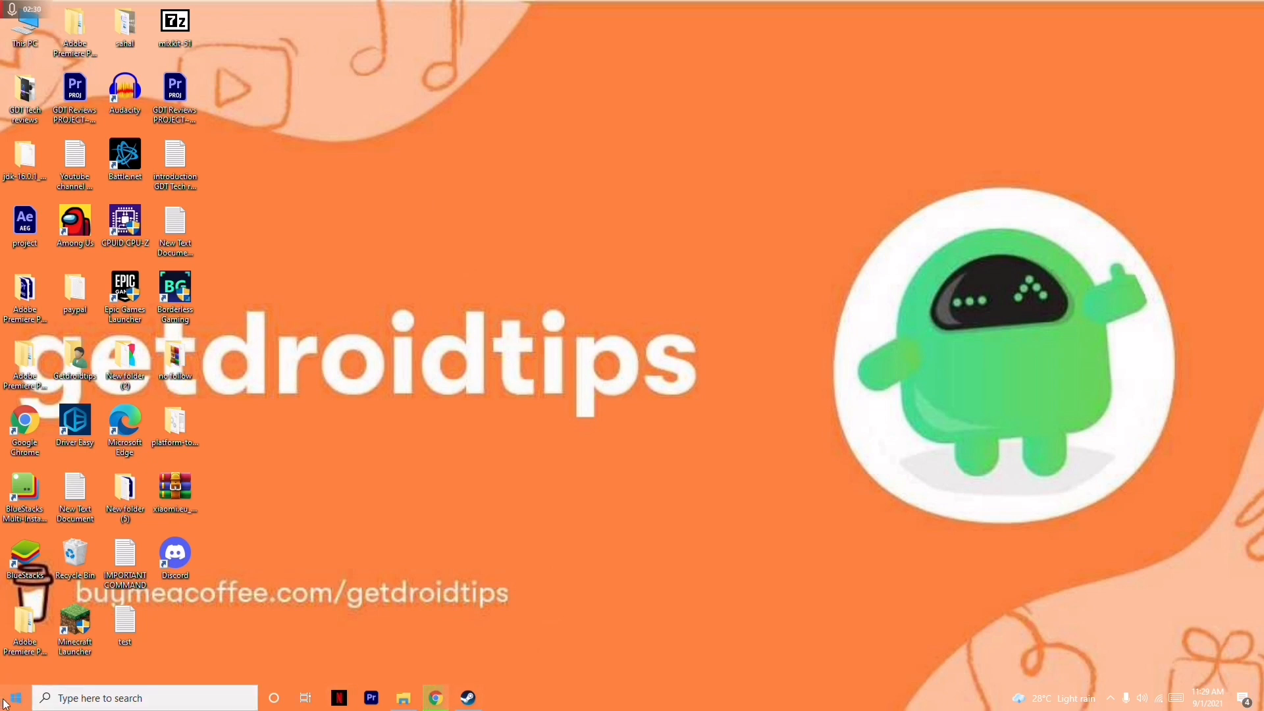
# - Bring up the Start menu to begin restarting the computer
pyautogui.click(12, 697)
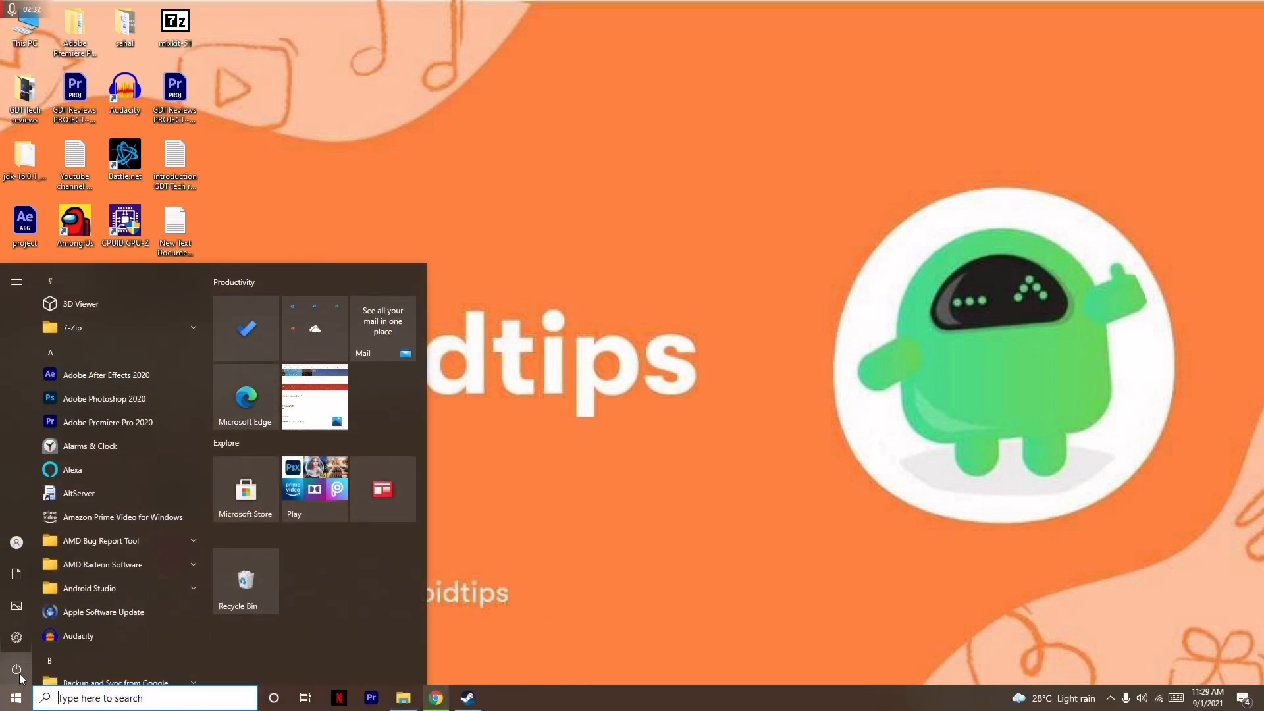